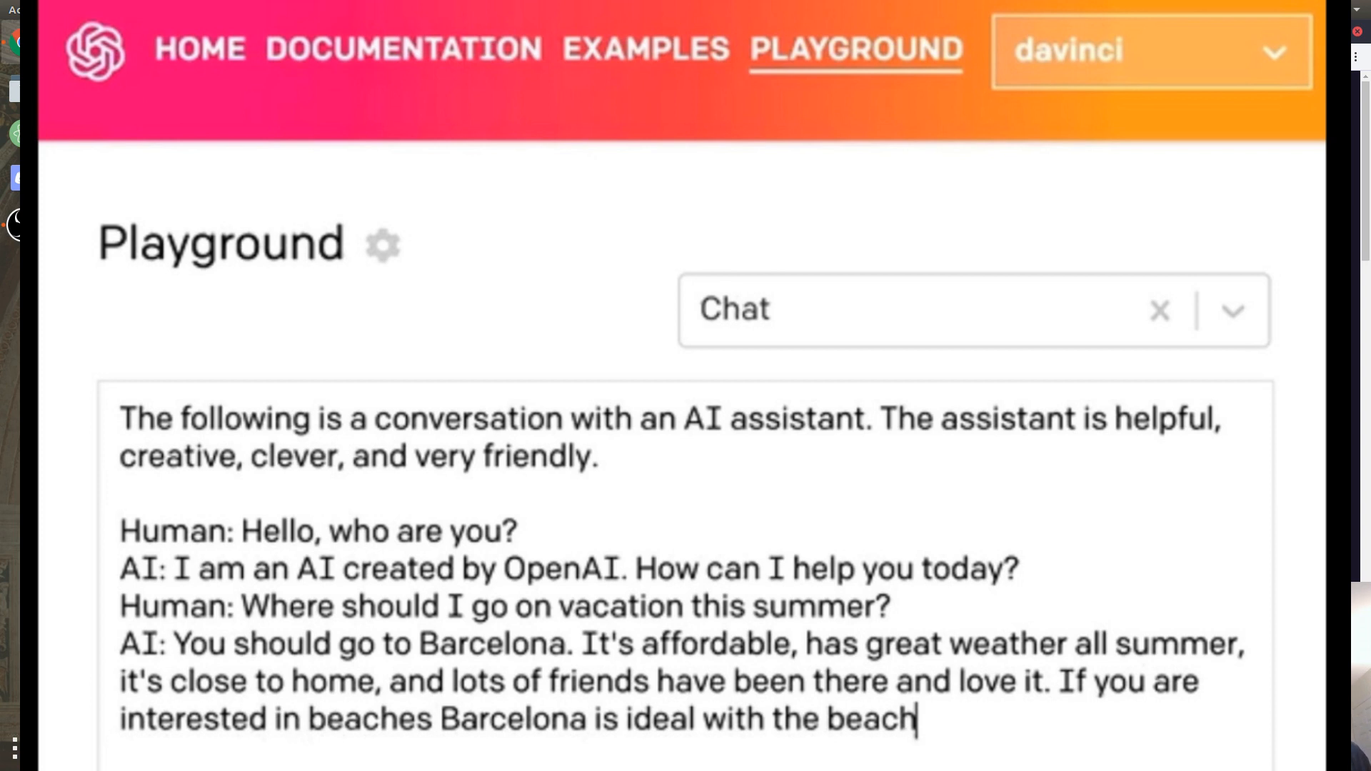
- Open a new Chrome tab and search Google for 'giraffe cartoon'
left_click(282, 30)
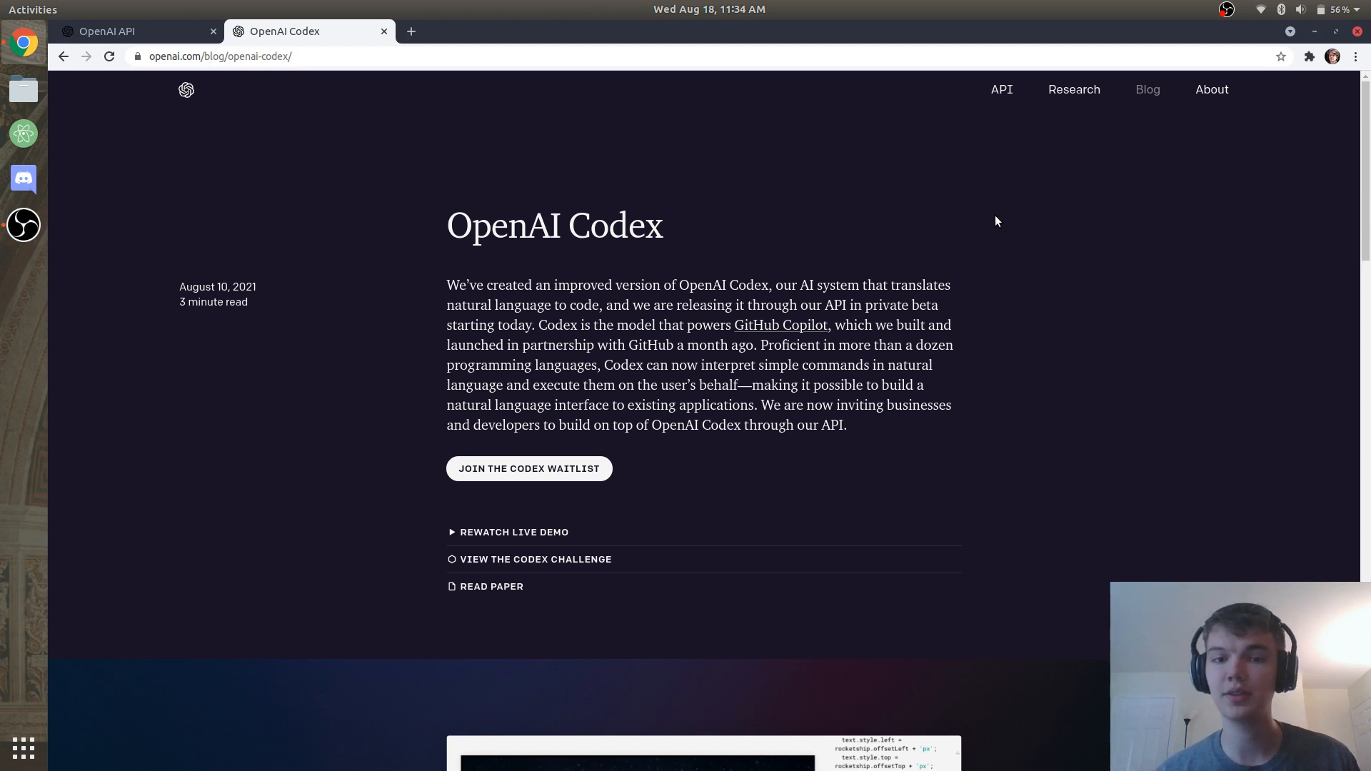
mouse_move(1010, 159)
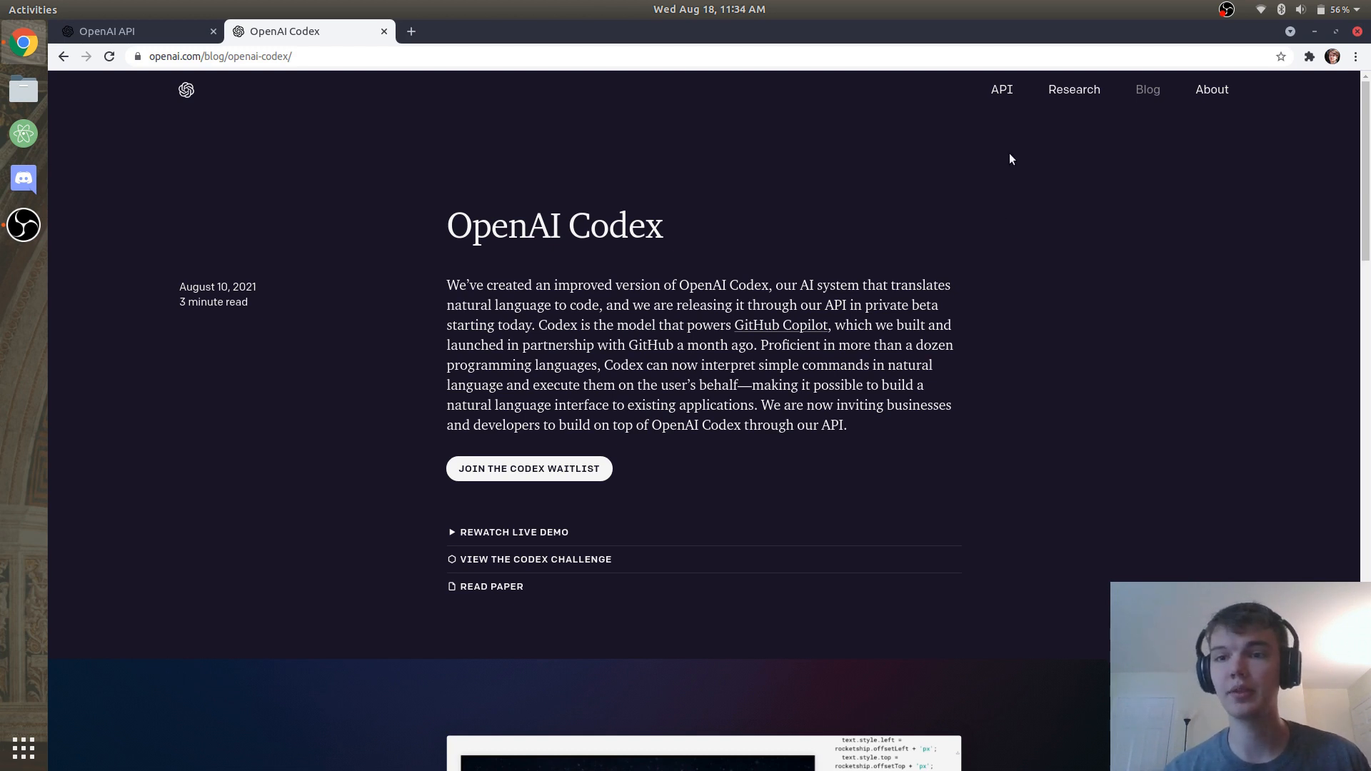
mouse_move(967, 210)
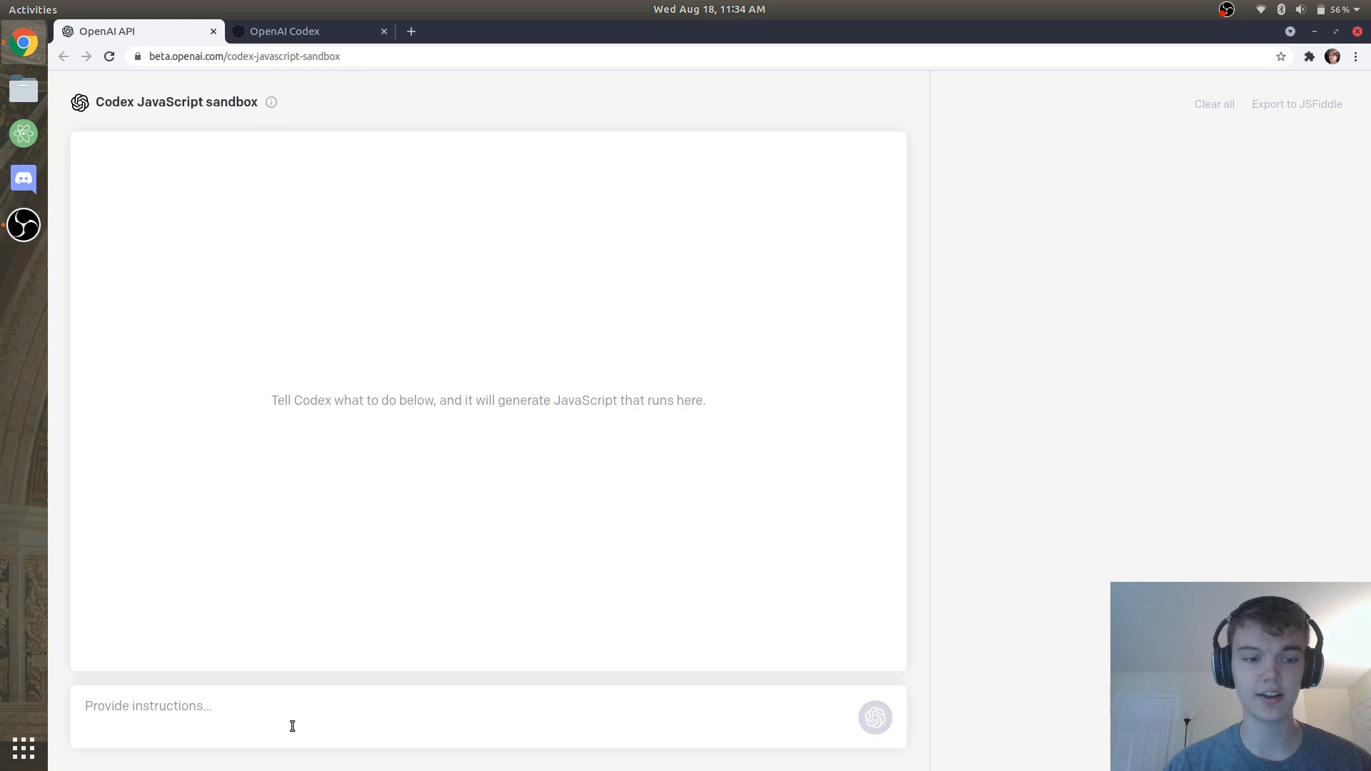
mouse_move(1079, 149)
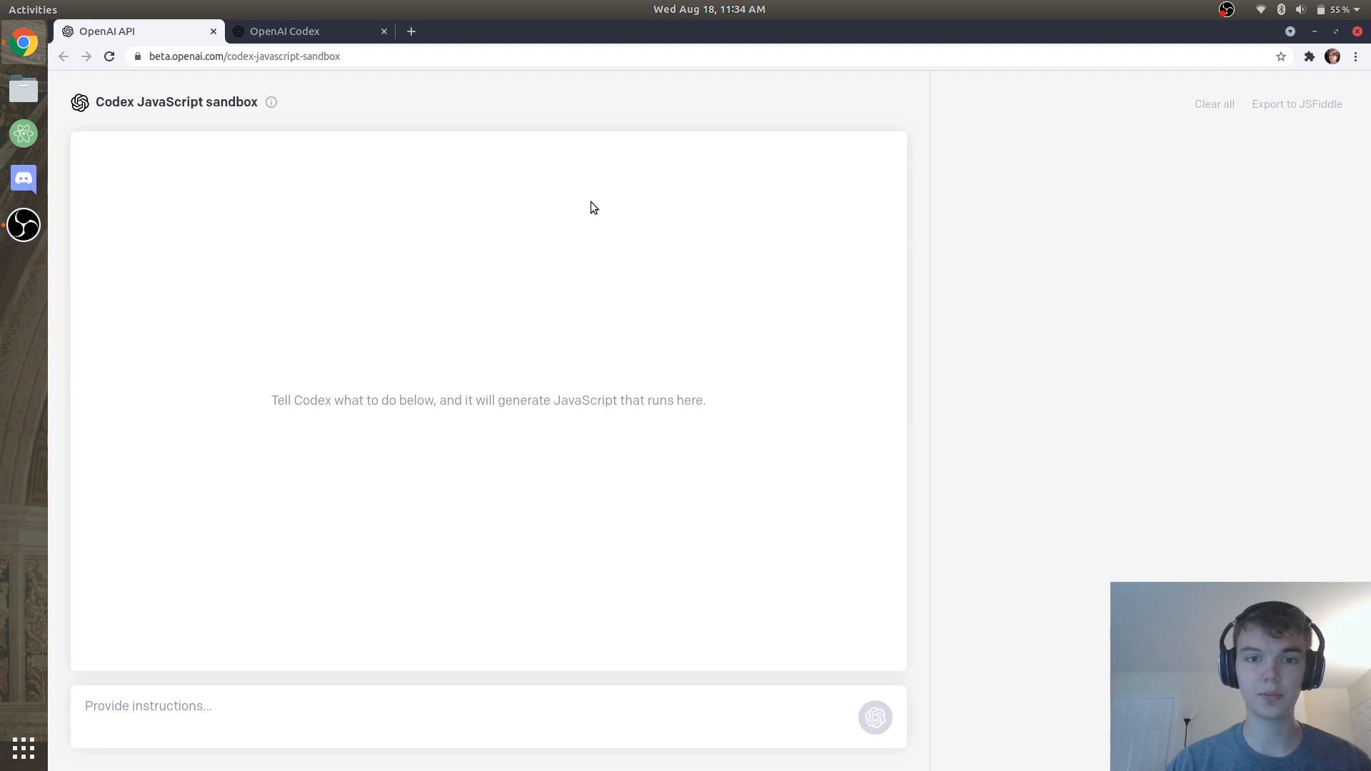
mouse_move(489, 548)
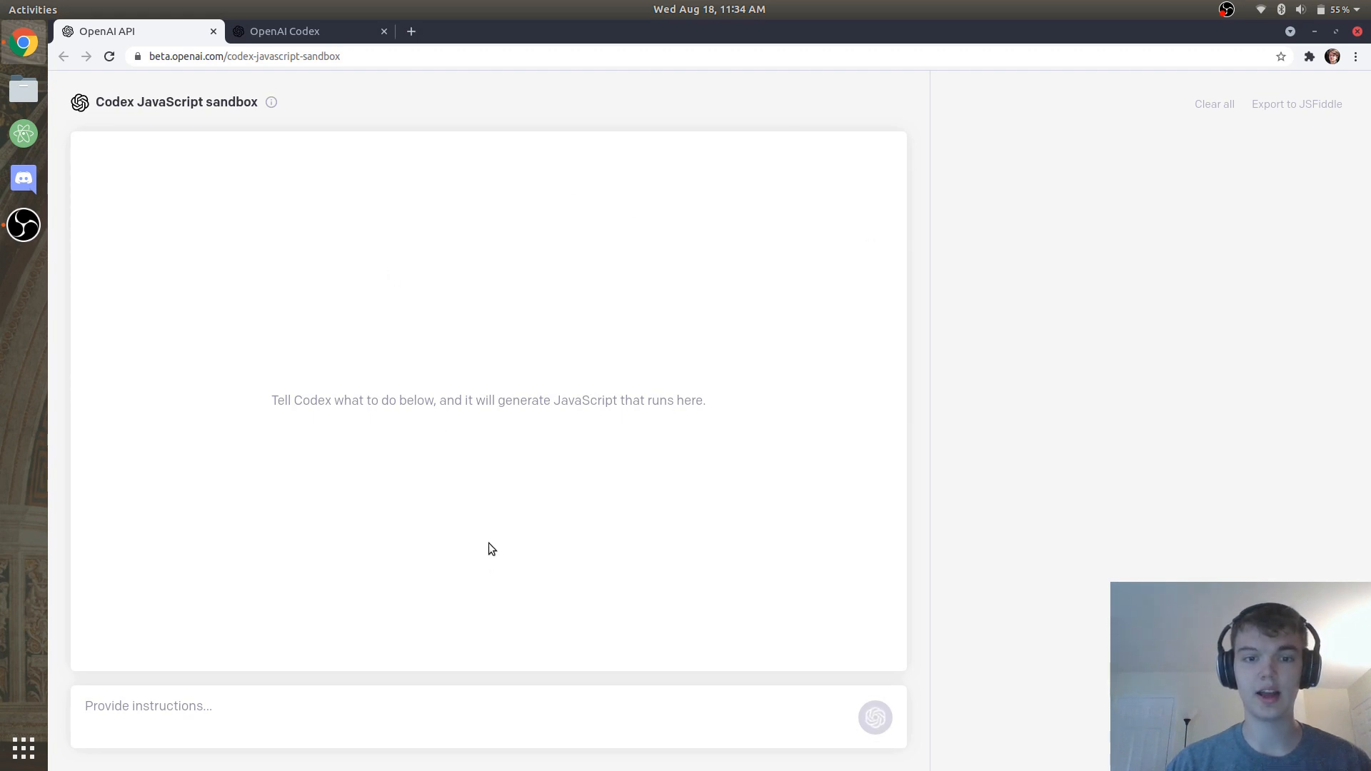
left_click(182, 706)
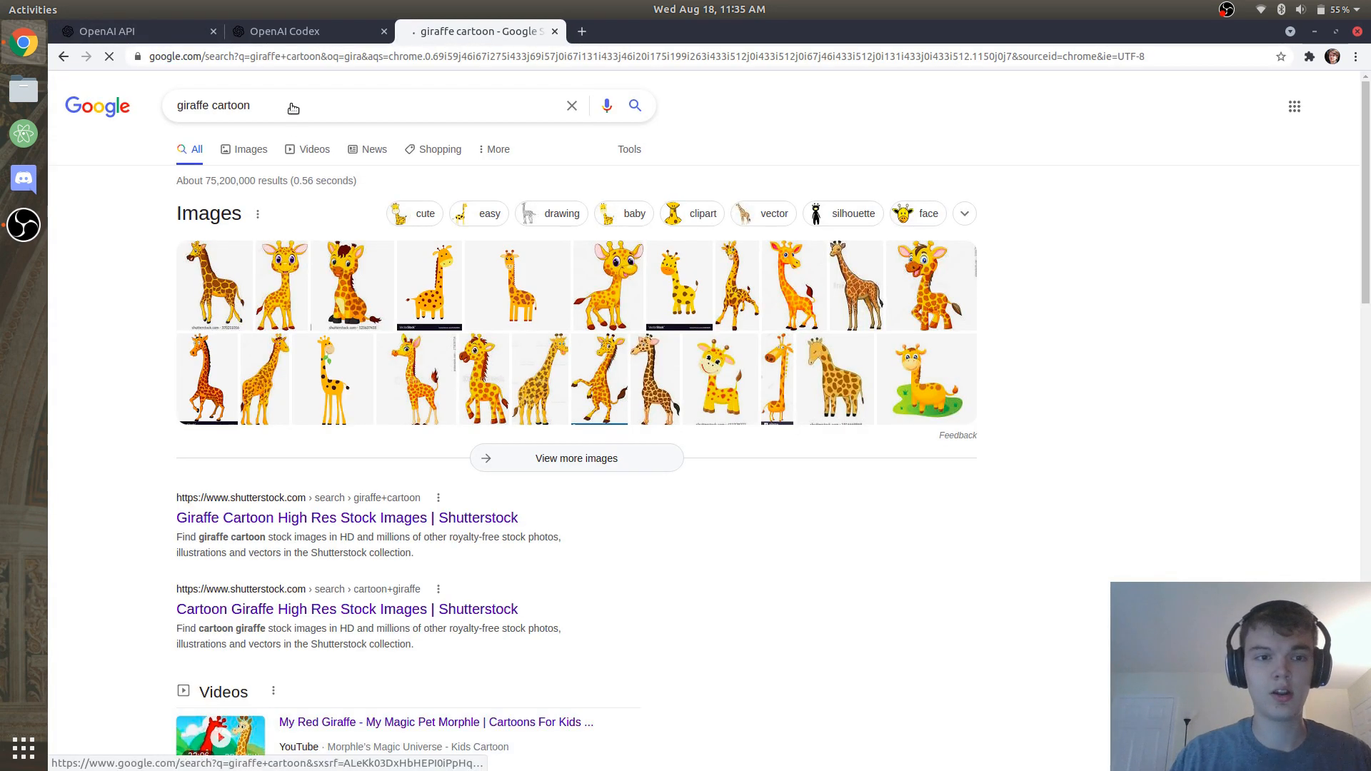
- Filter giraffe cartoon image results to transparent and preview a standing giraffe
left_click(250, 149)
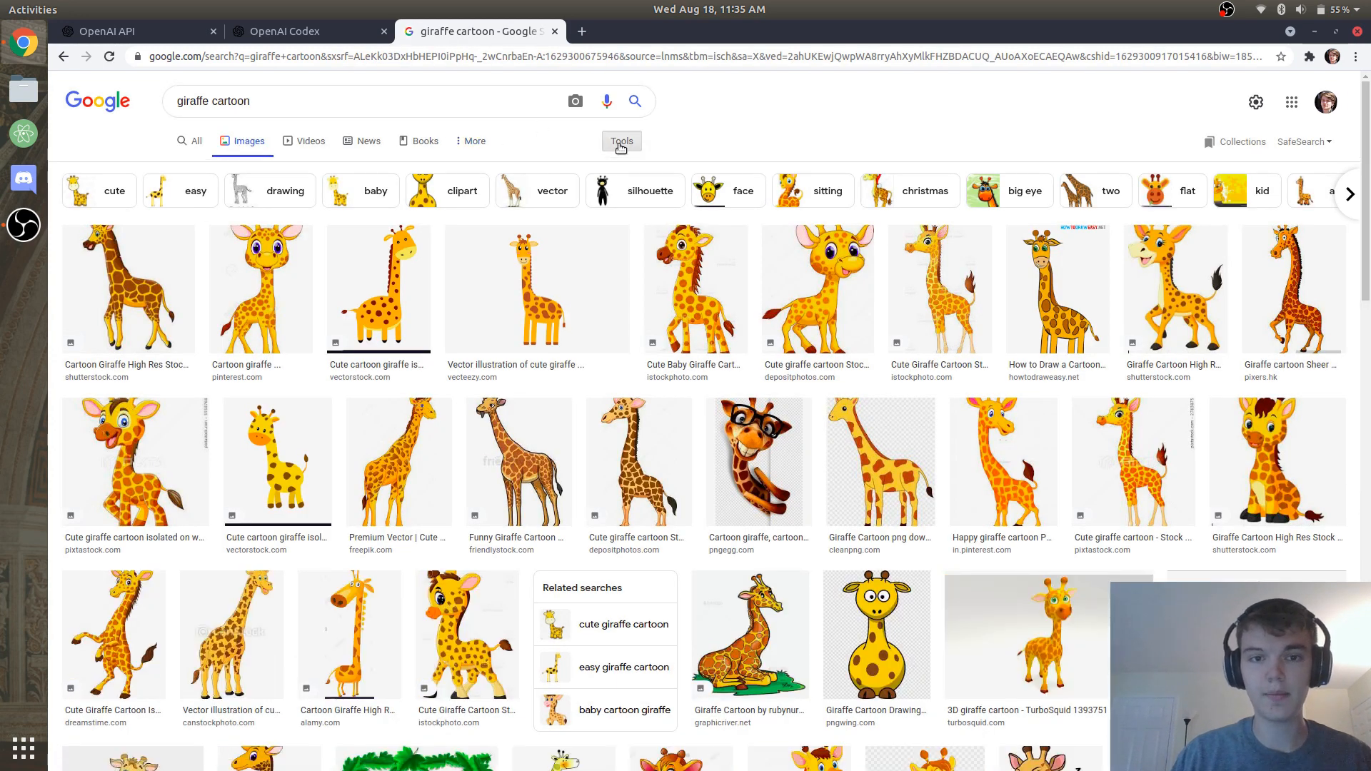
left_click(217, 167)
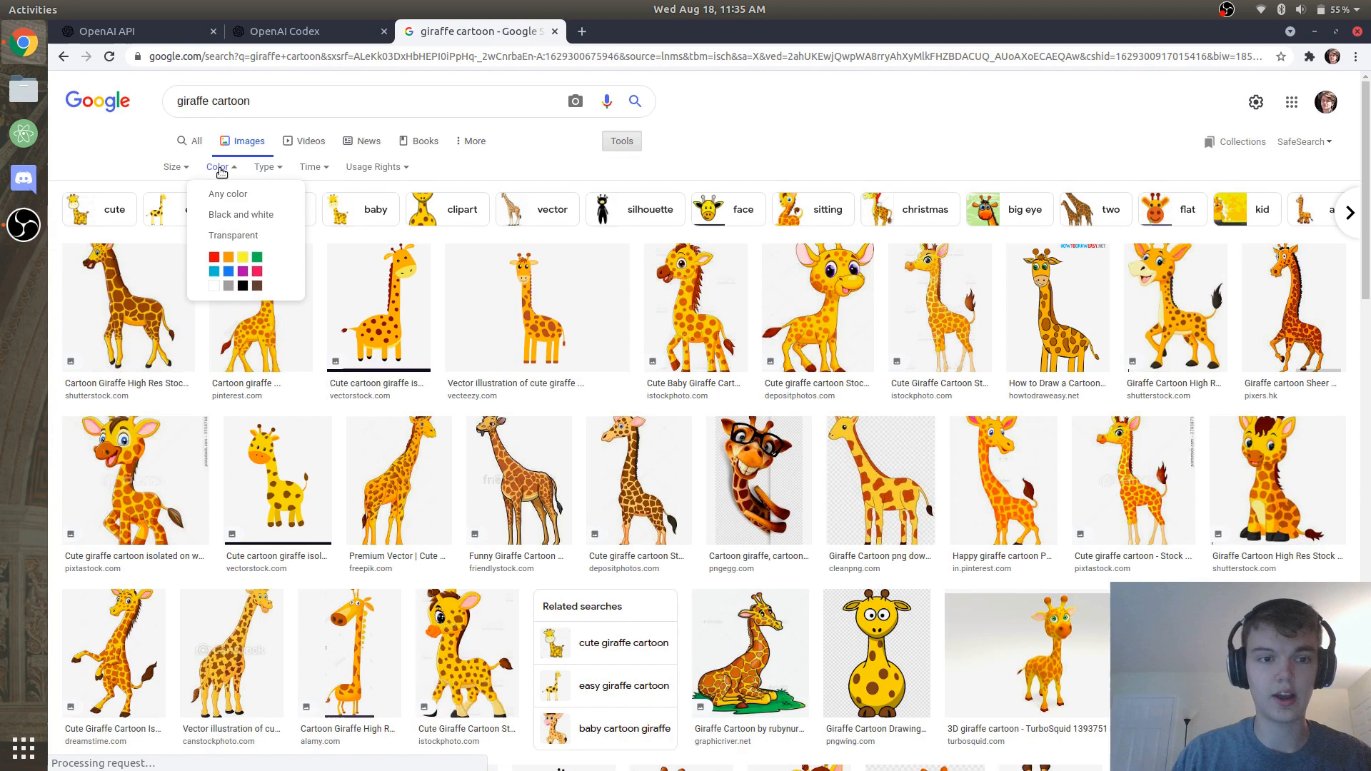
left_click(234, 235)
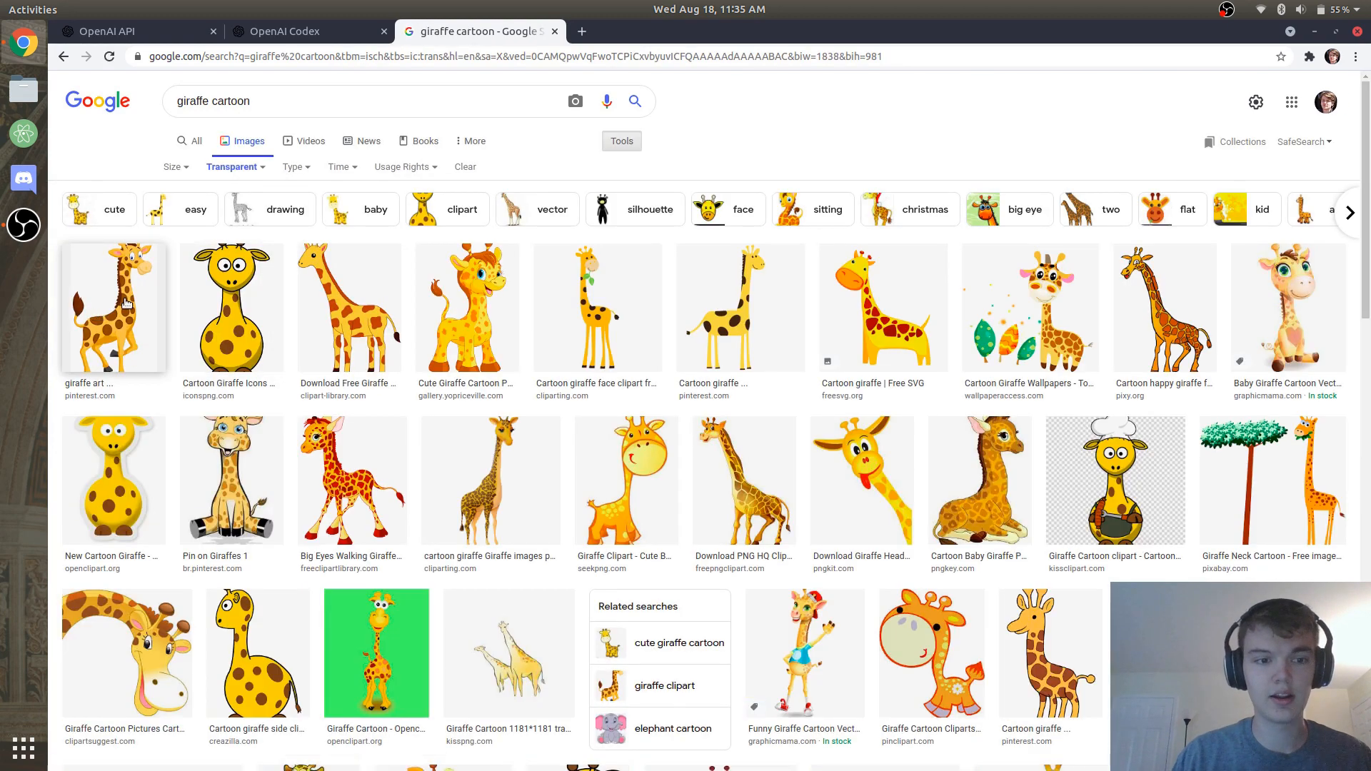
left_click(114, 307)
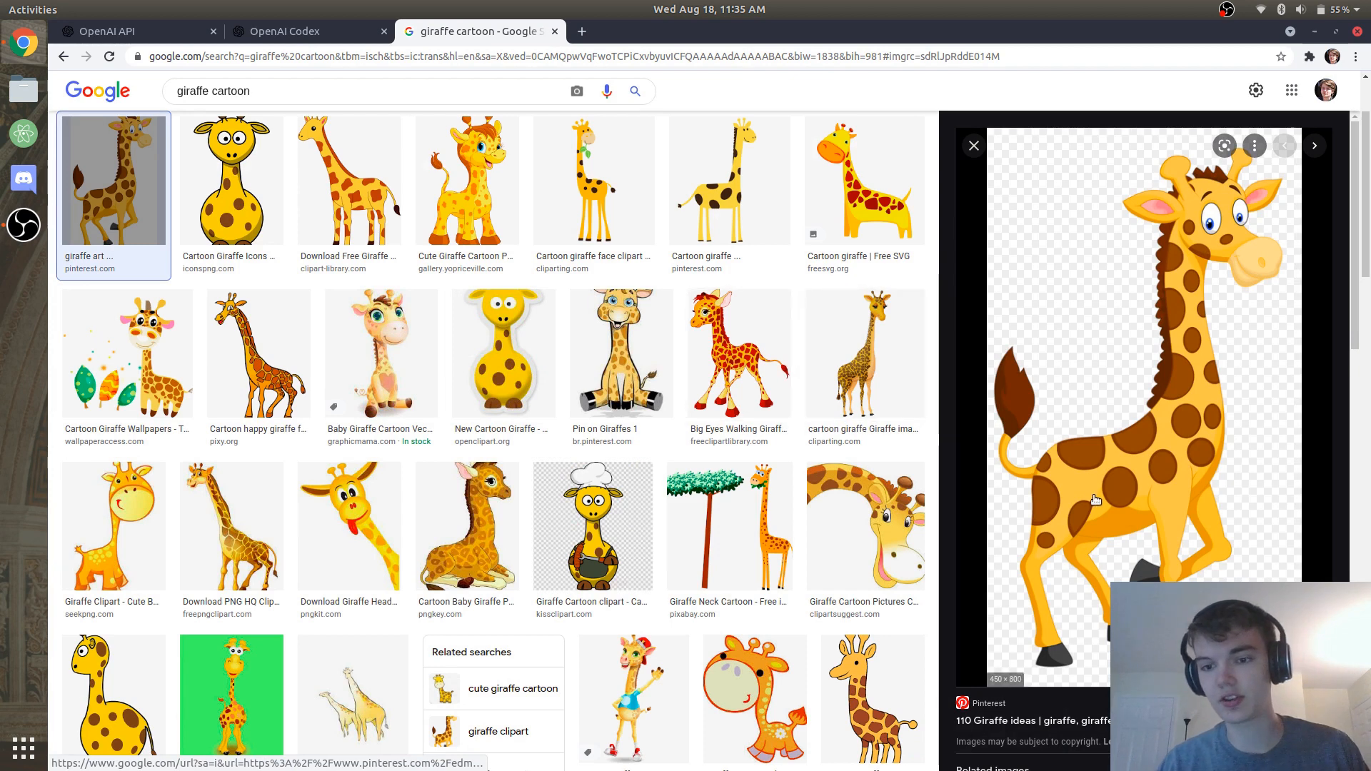
mouse_move(1169, 420)
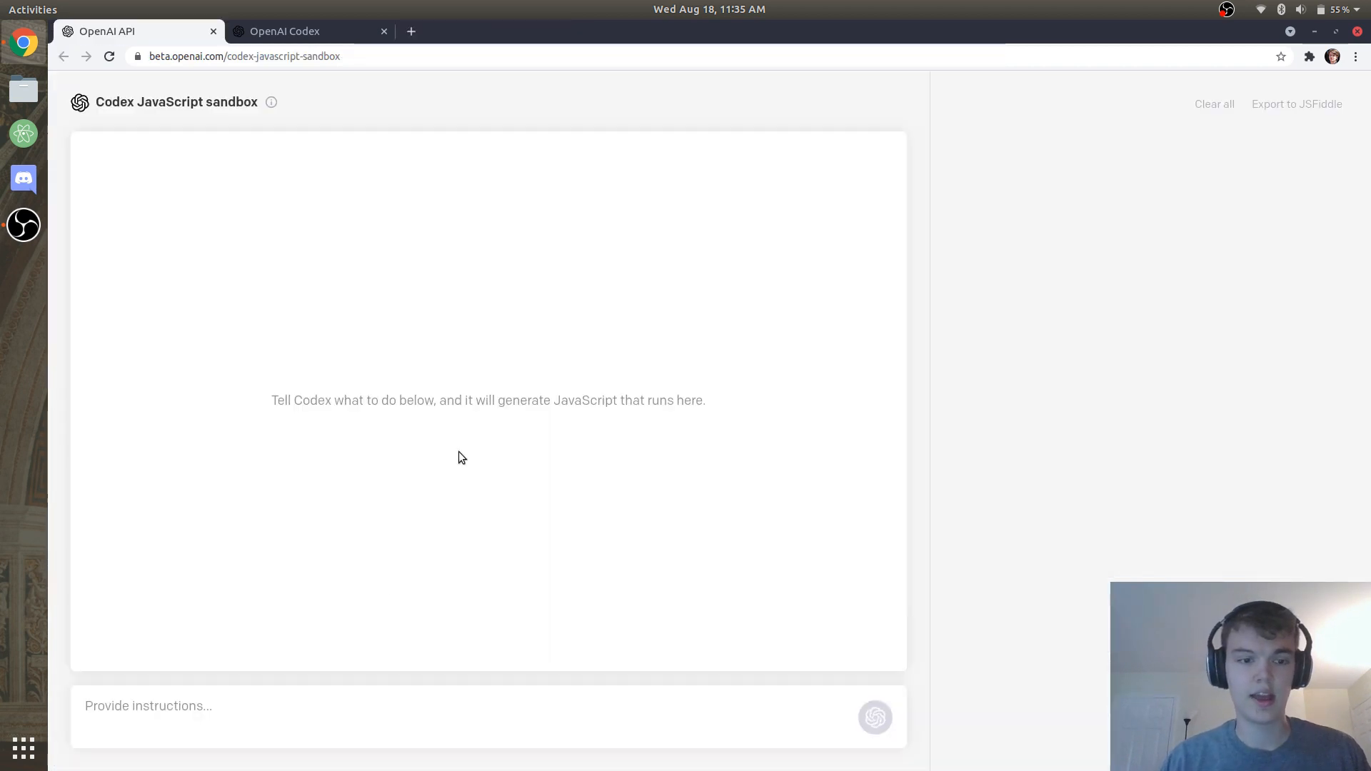
- Ask Codex to make an image with the pinimg giraffe PNG URL as source
type("make an image wi")
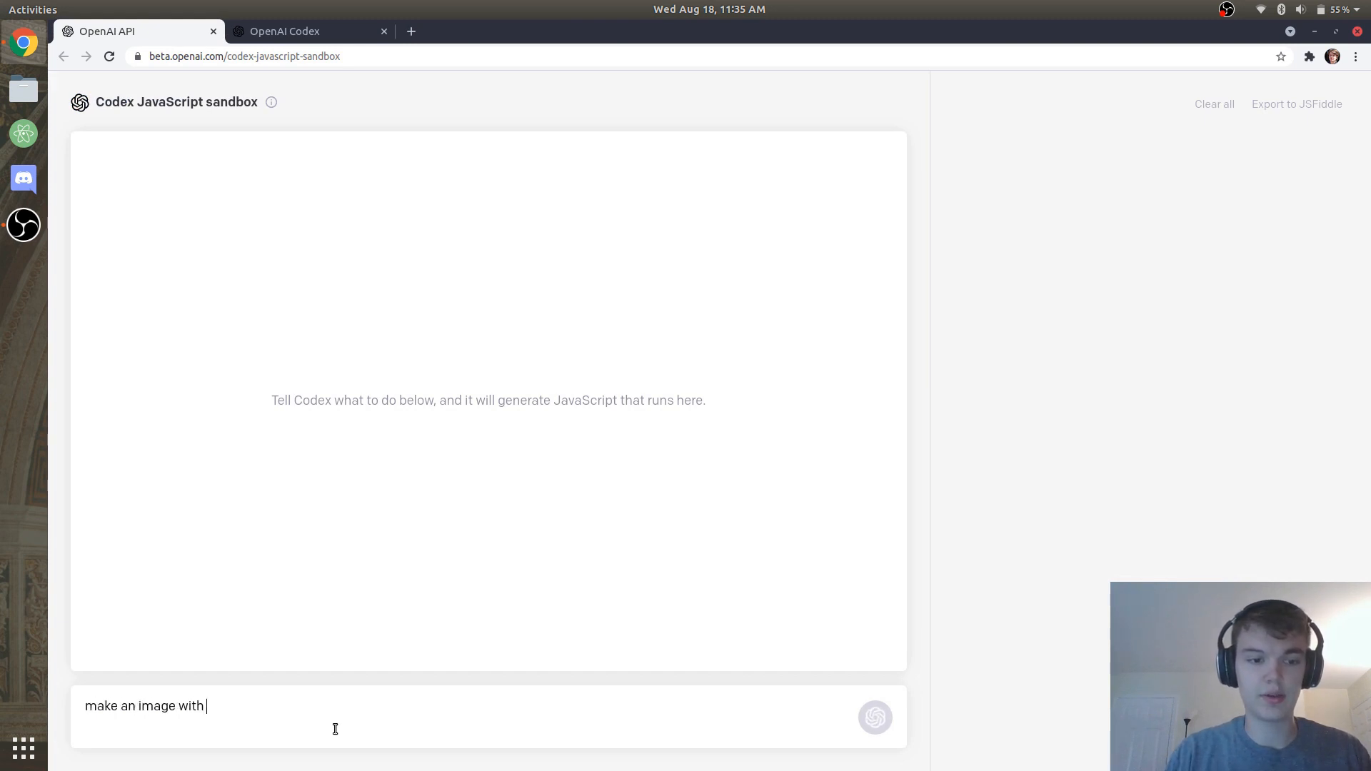
type("this source")
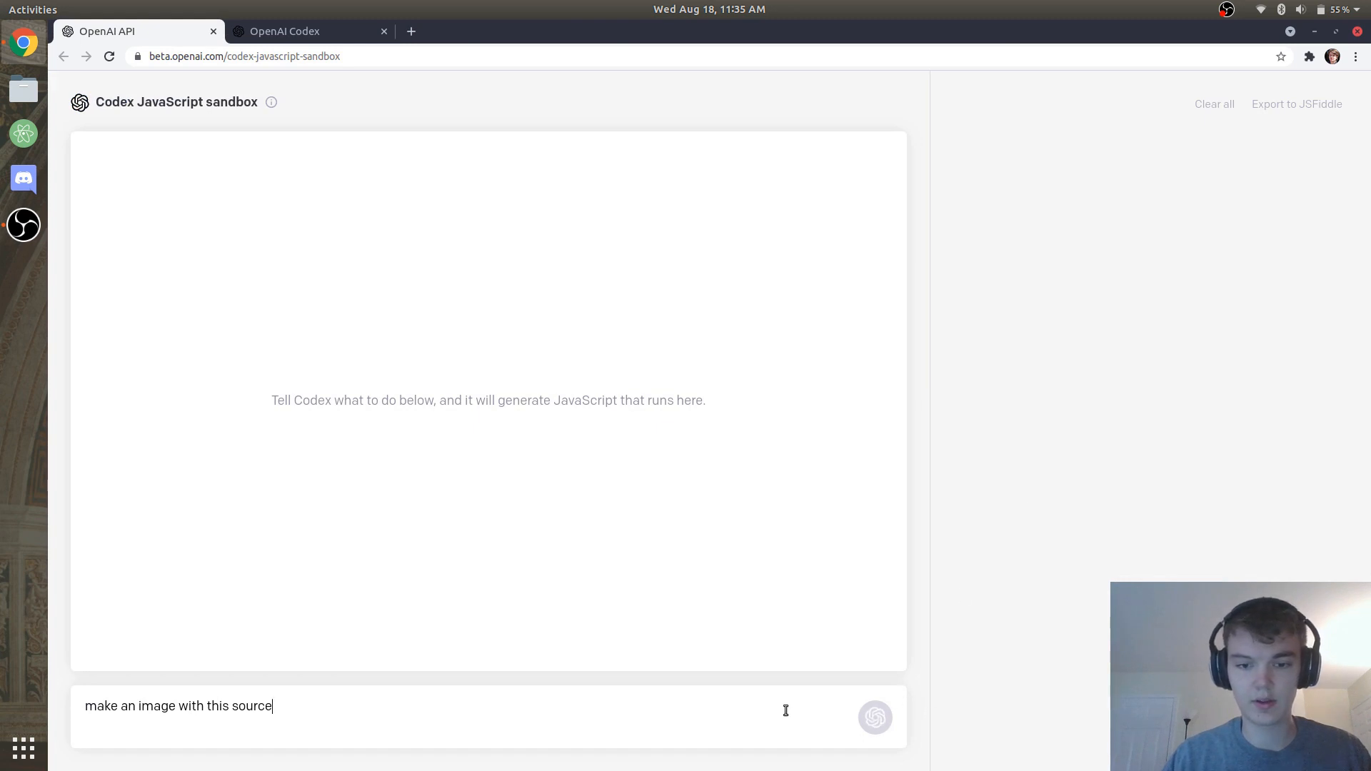
type("https://i.pinimg.com/originals/aa/07/95/aa07959f514e5bbdc84ac8645168d3b5.png")
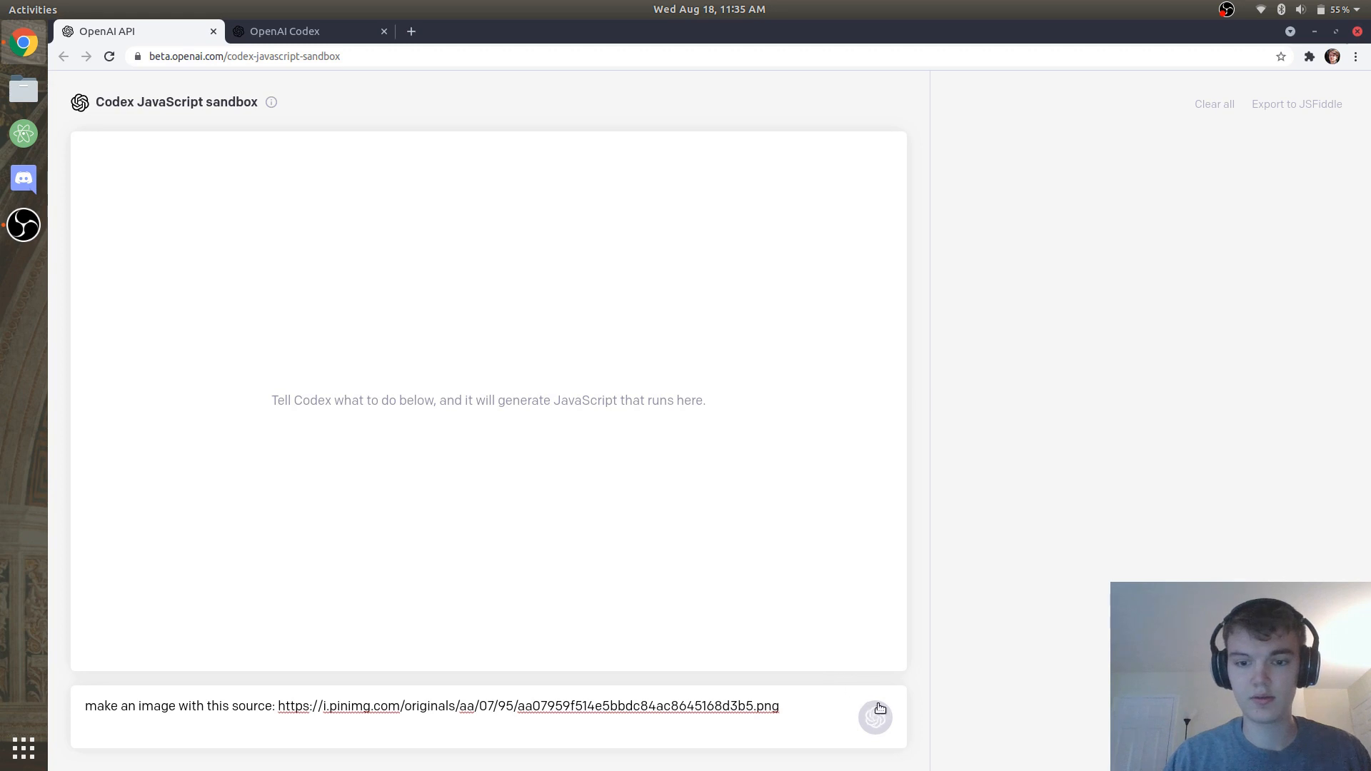
left_click(876, 709)
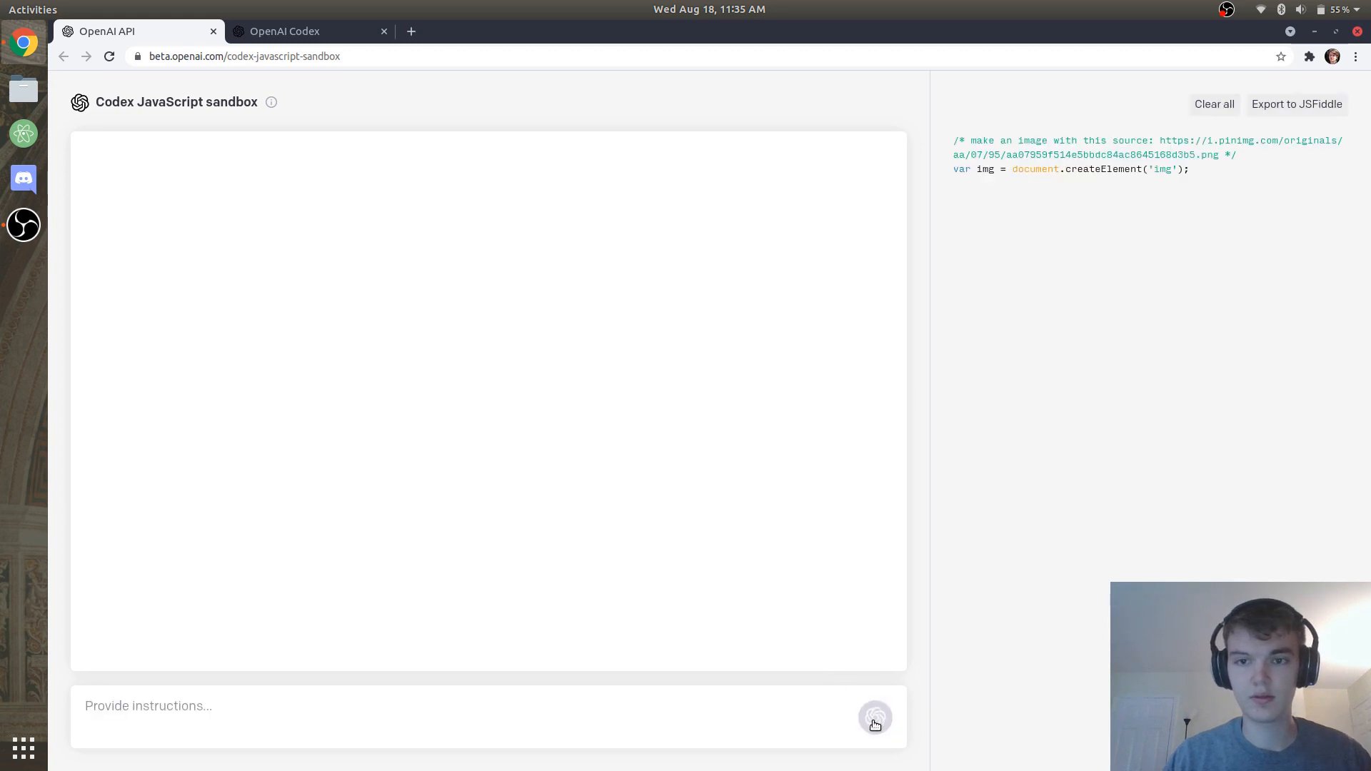
left_click(874, 717)
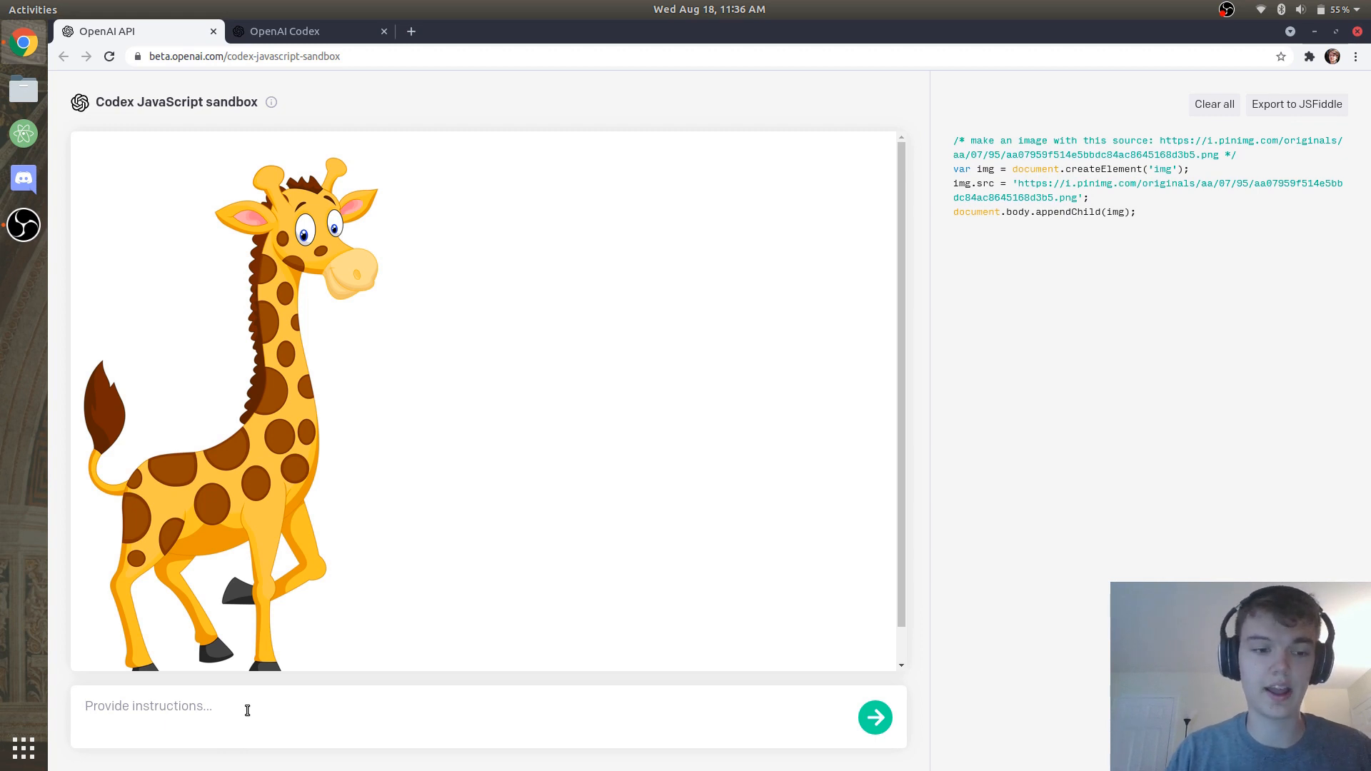
- Ask Codex to make the giraffe smaller
type("make it")
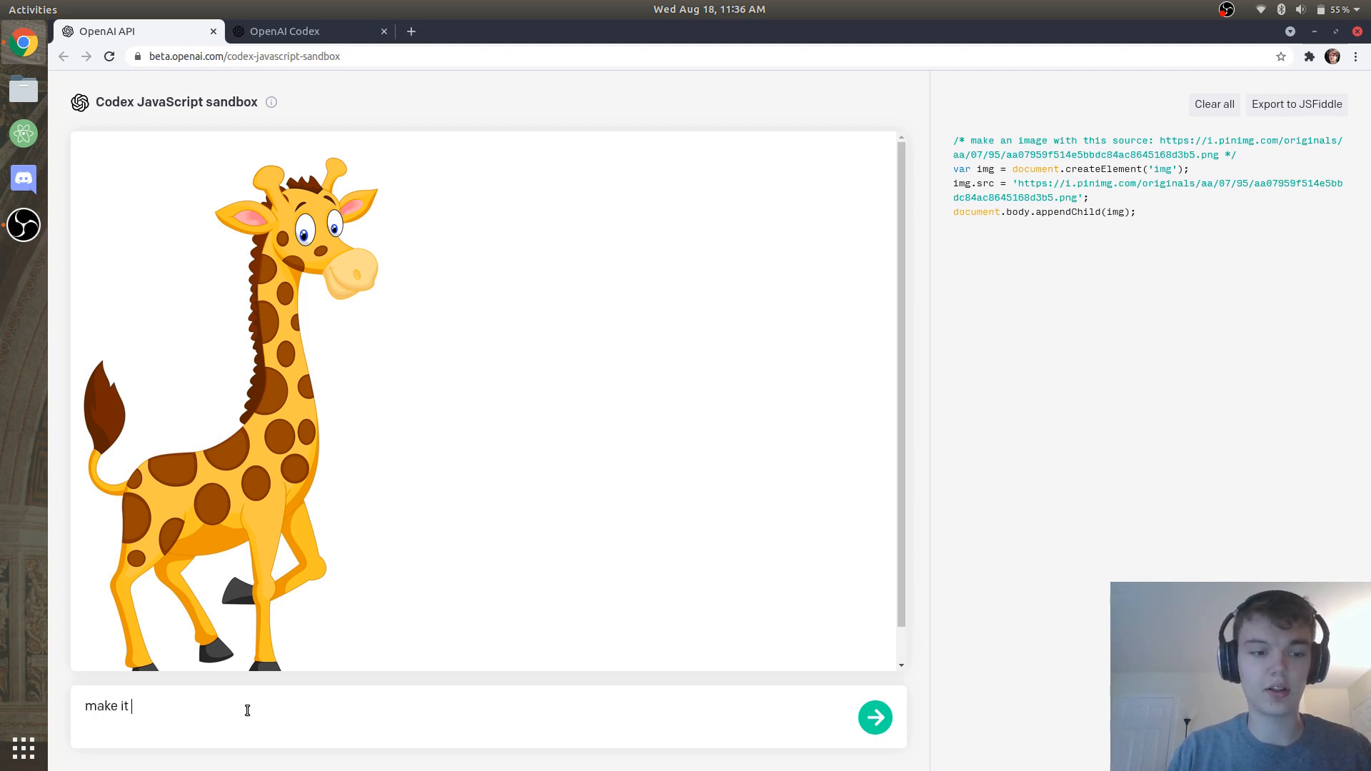
type("smaller")
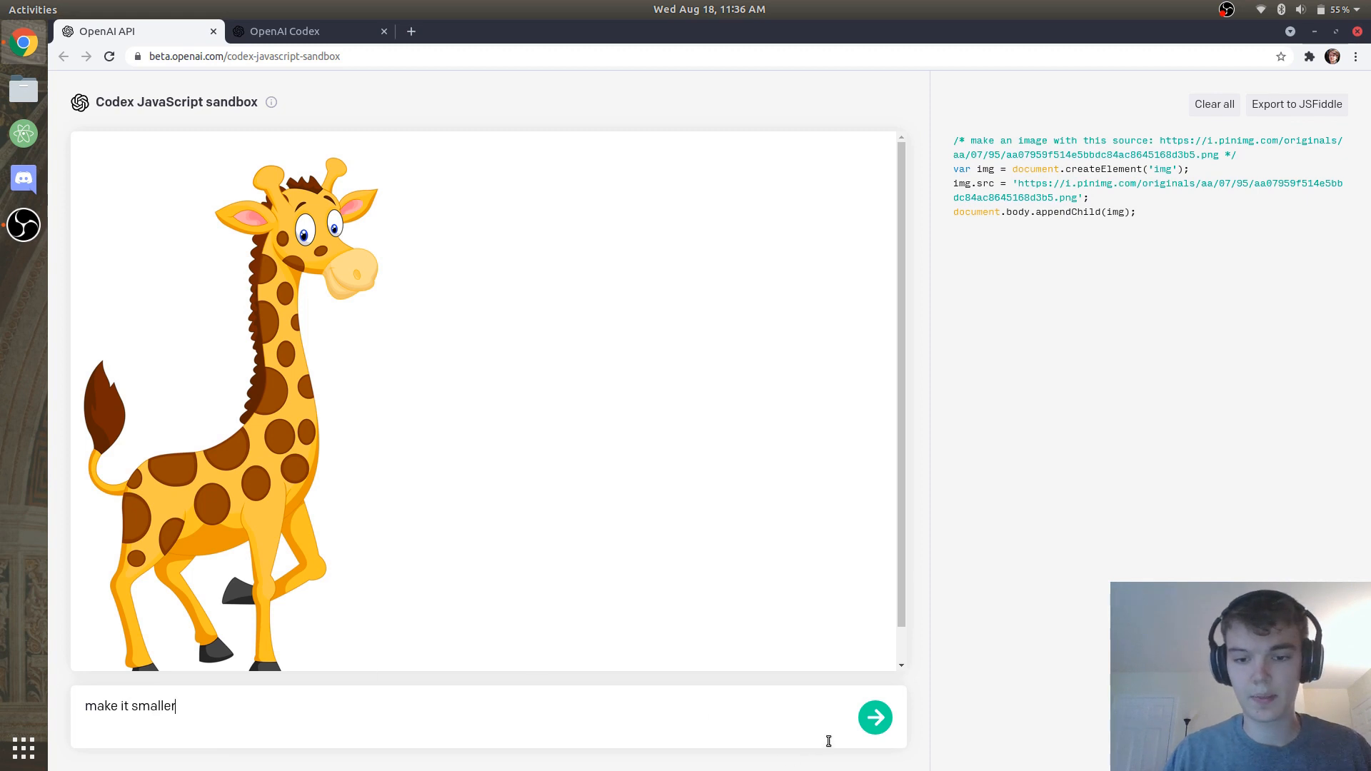
left_click(875, 717)
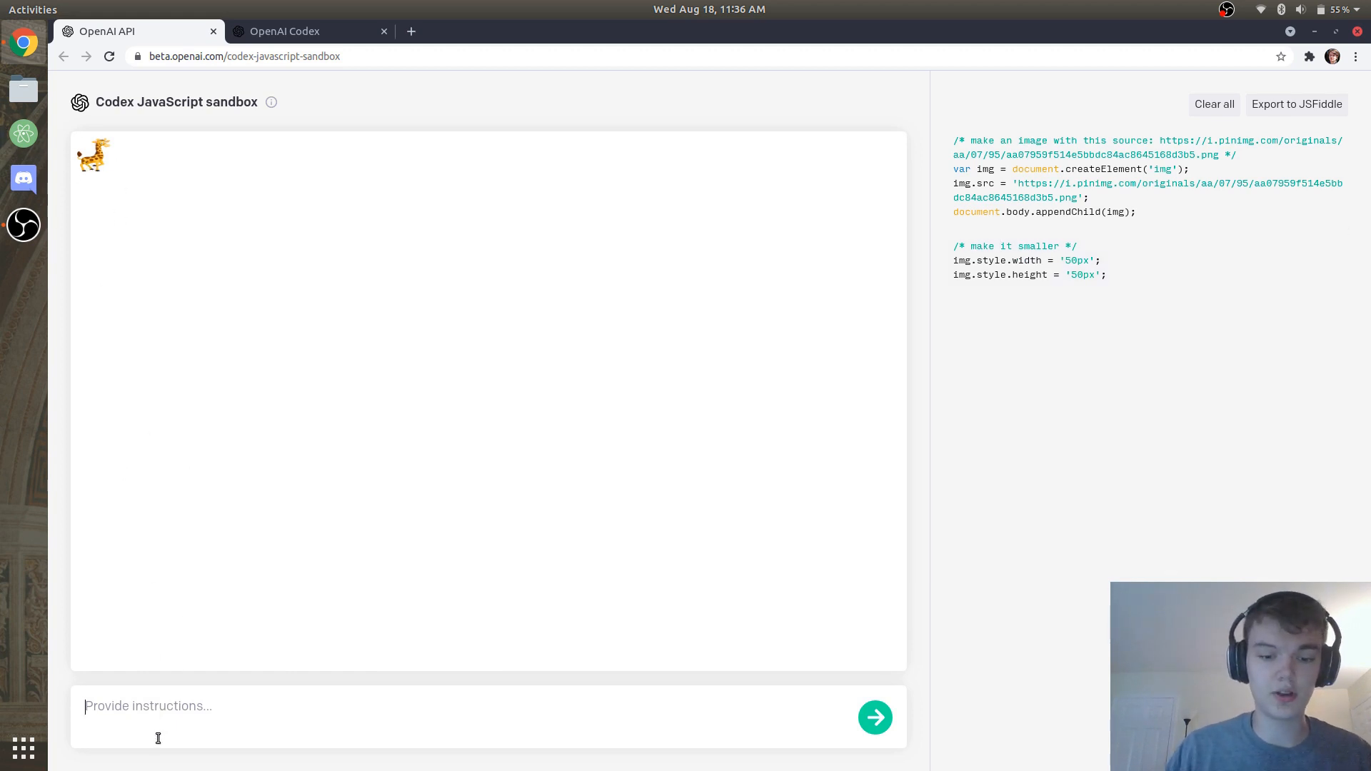
- Ask Codex to make the giraffe a little bigger
type("make it a")
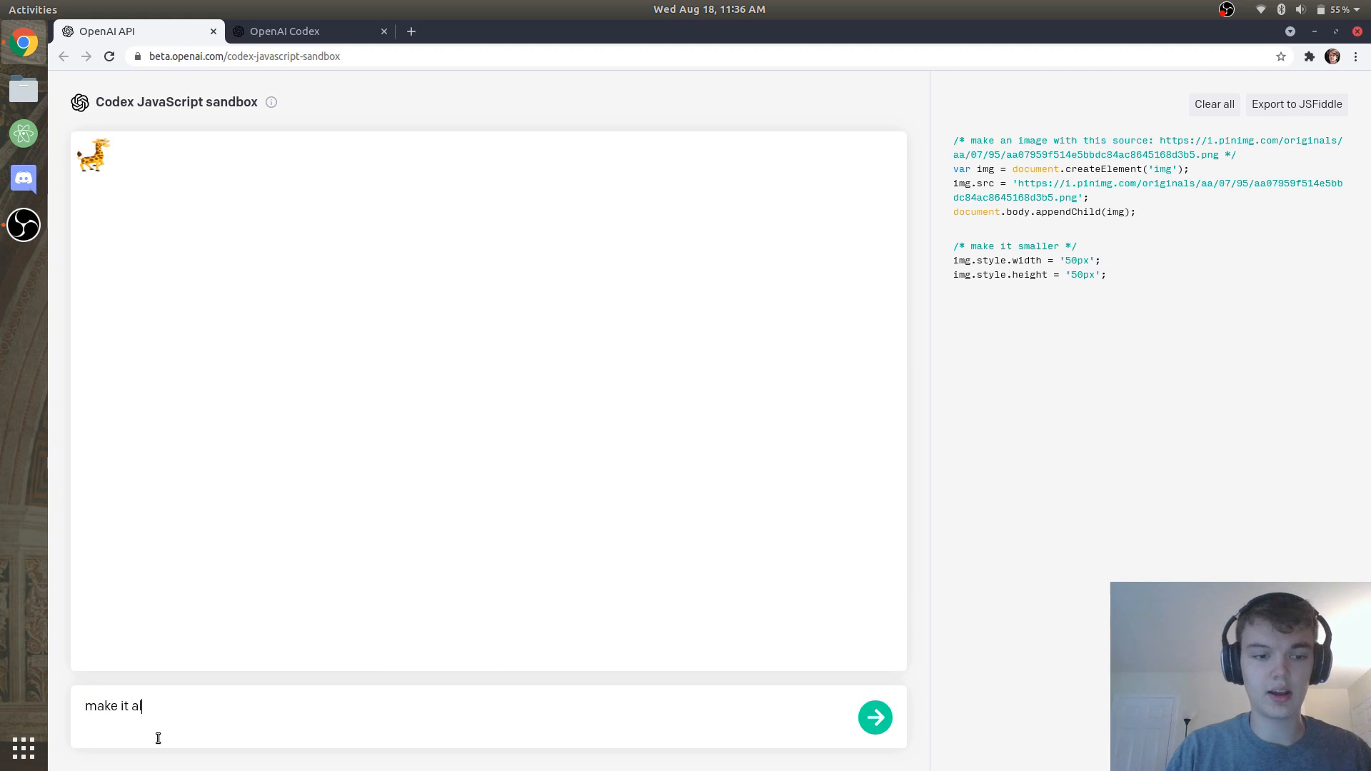
type("little big")
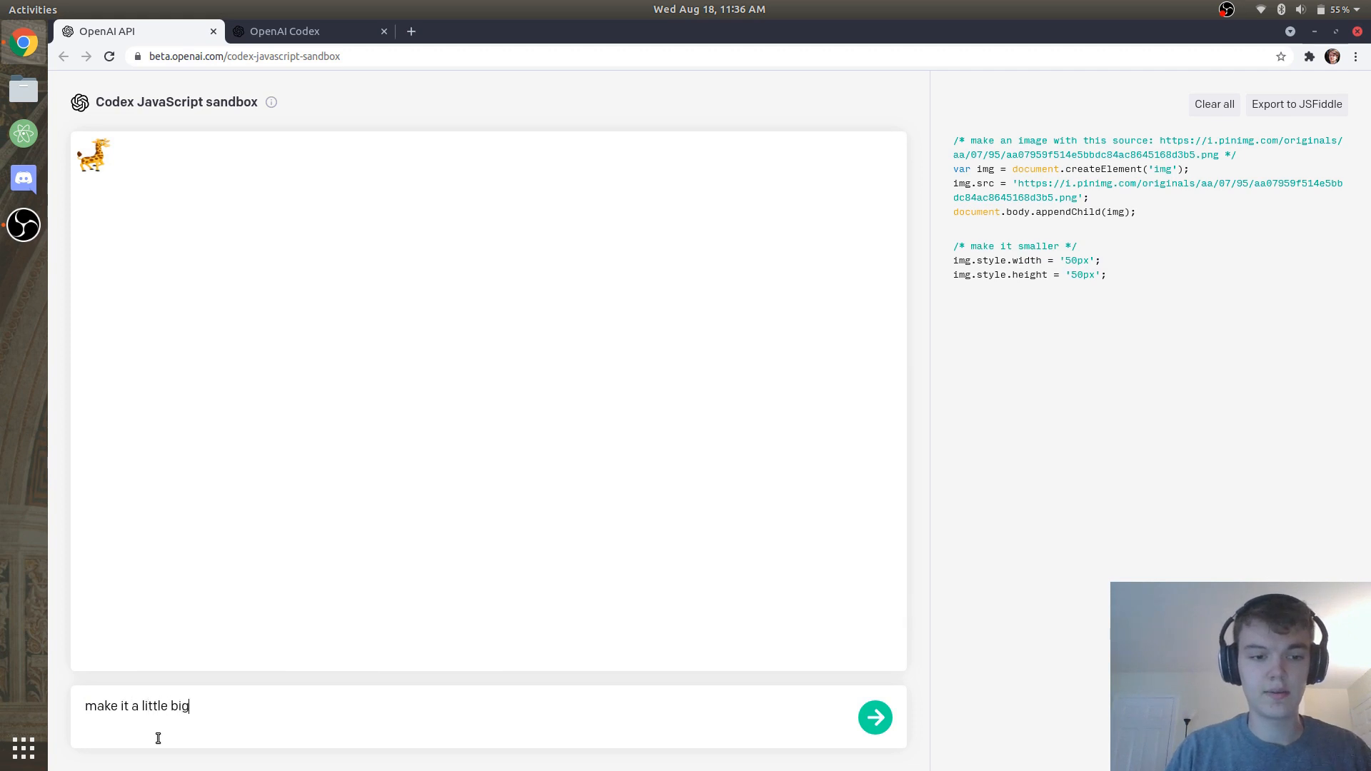
left_click(875, 718)
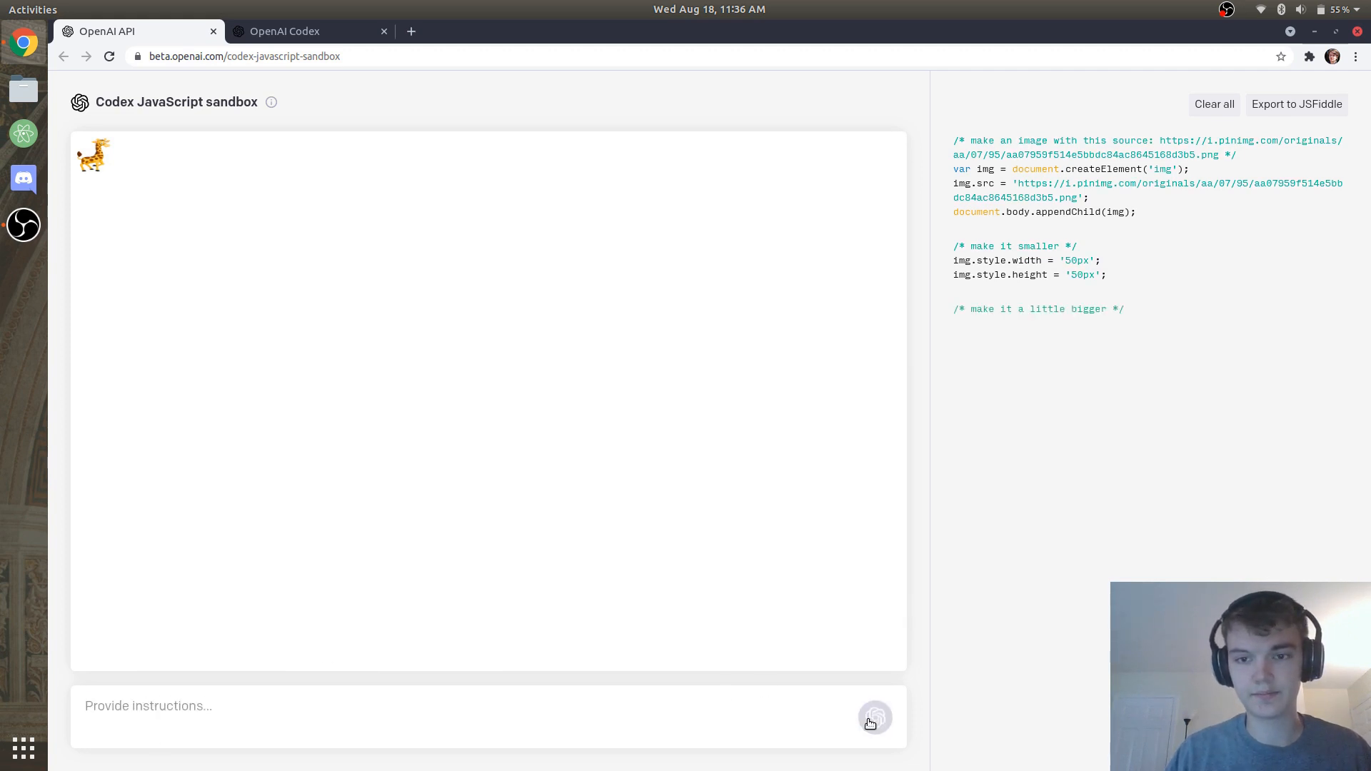
left_click(874, 717)
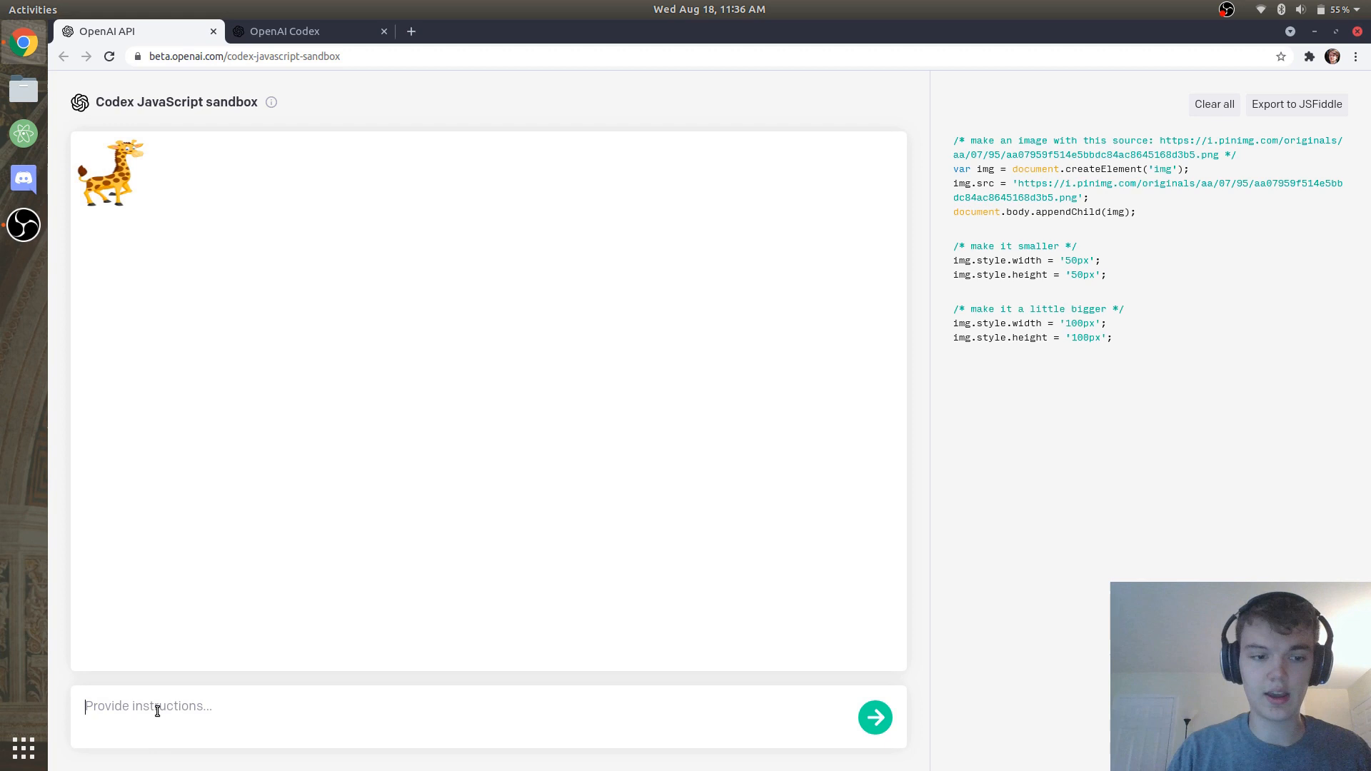
- Ask Codex to make the giraffe image's position absolute
type("make its position a")
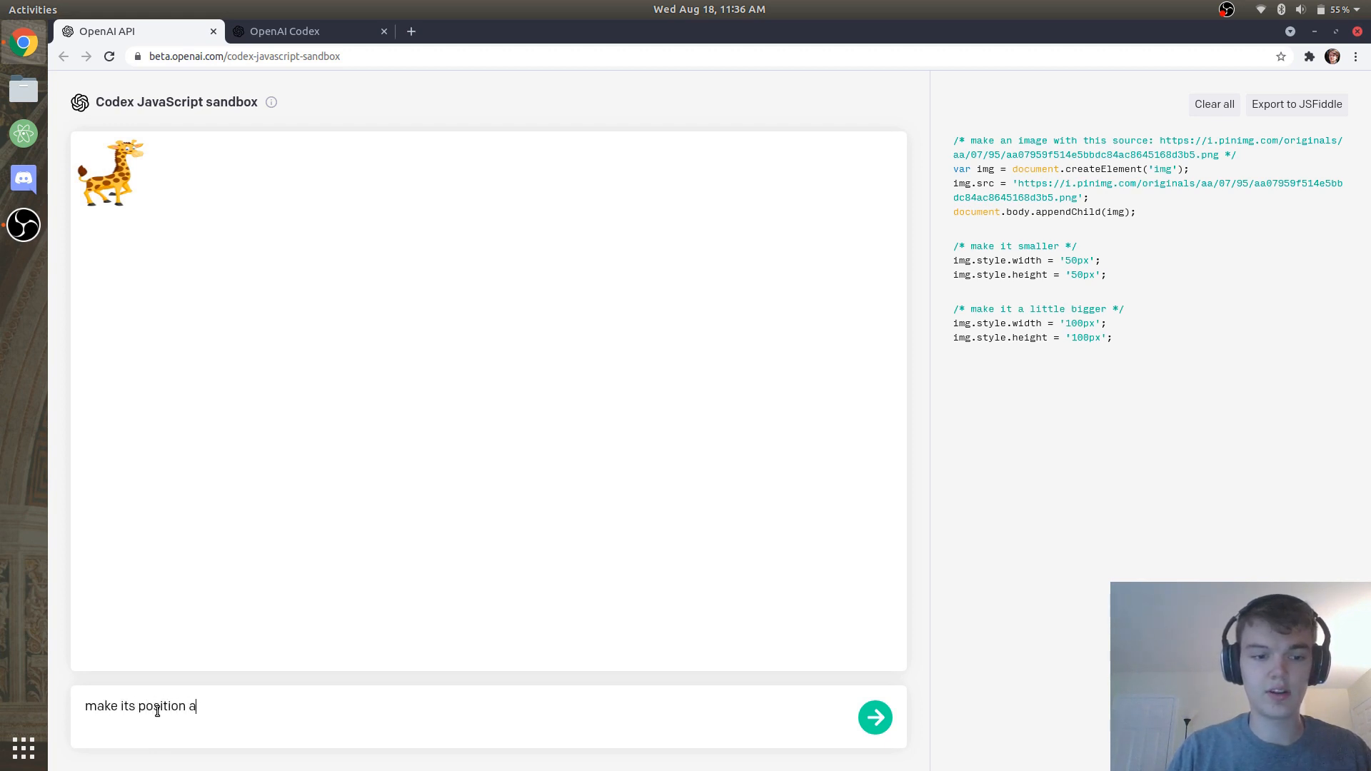
type("bsolute")
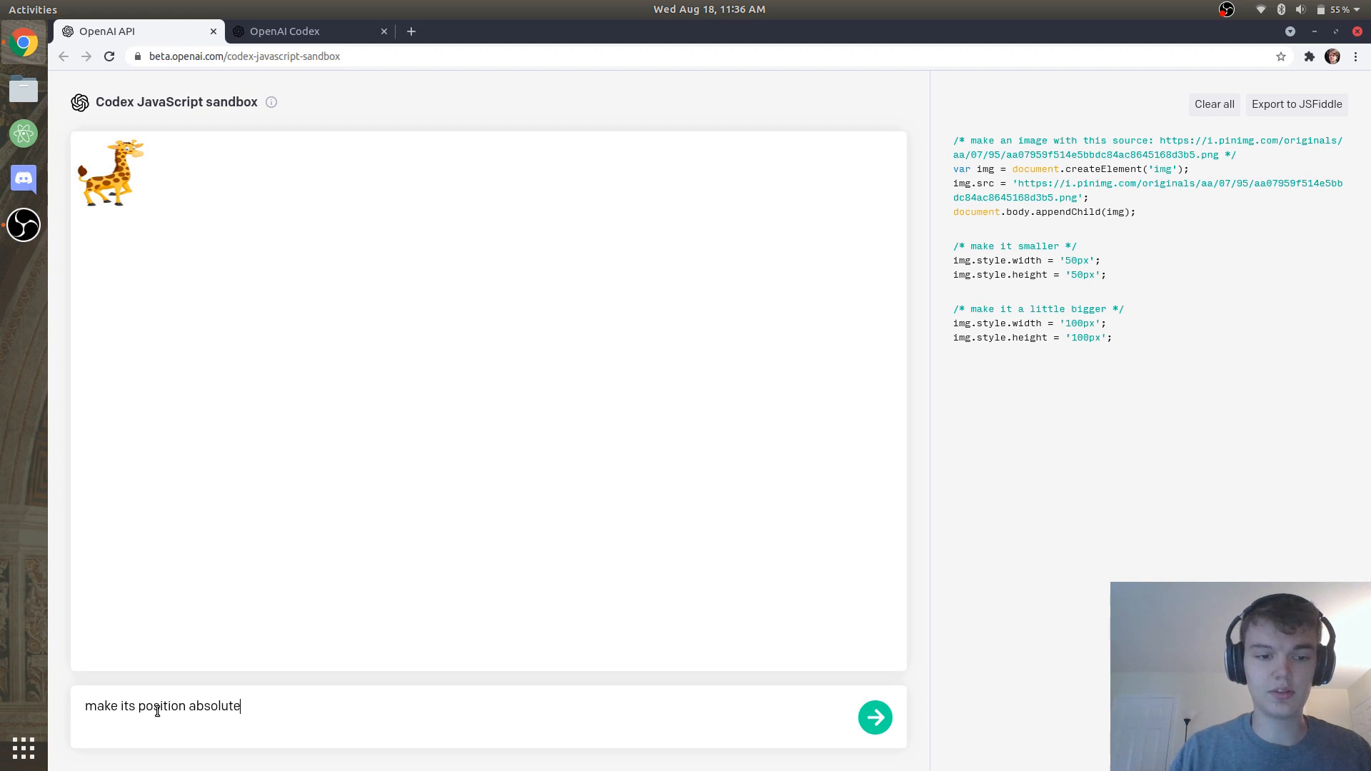
left_click(874, 717)
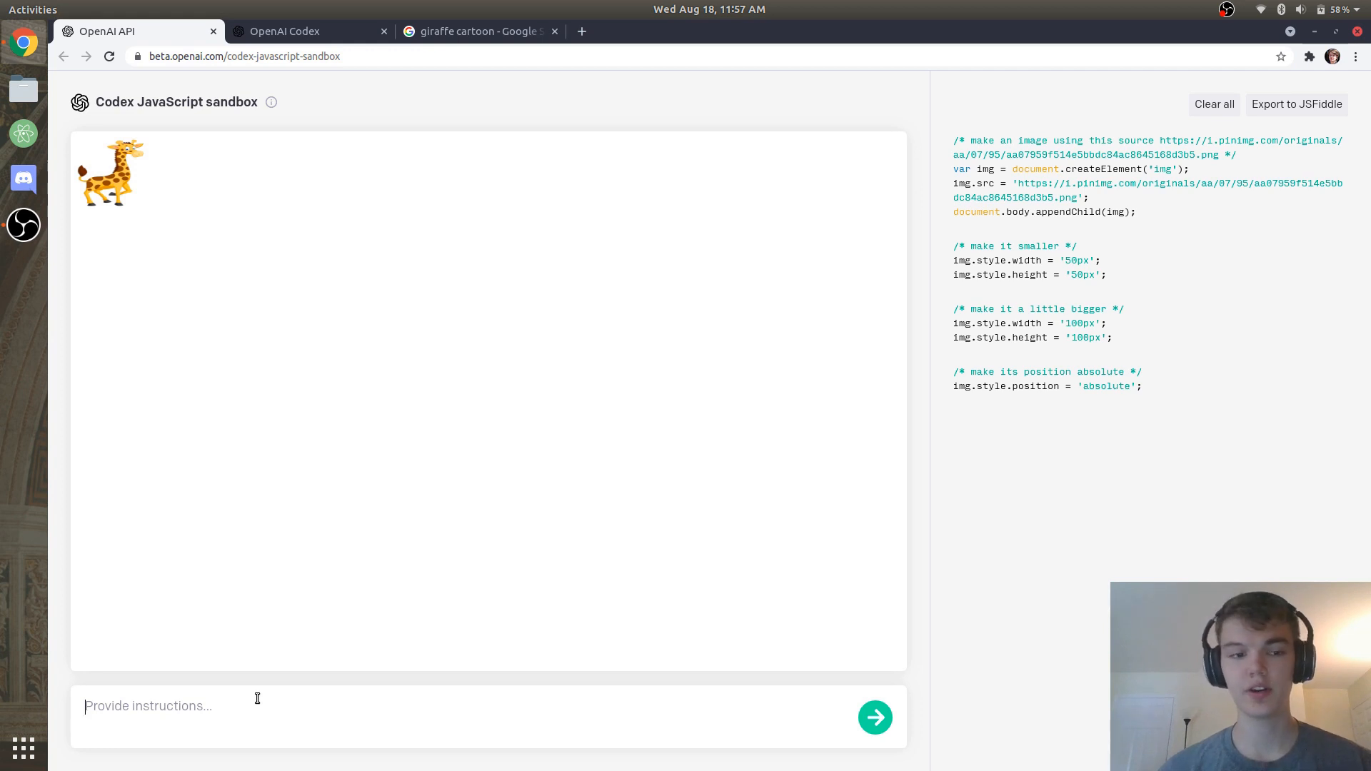
type("make text that")
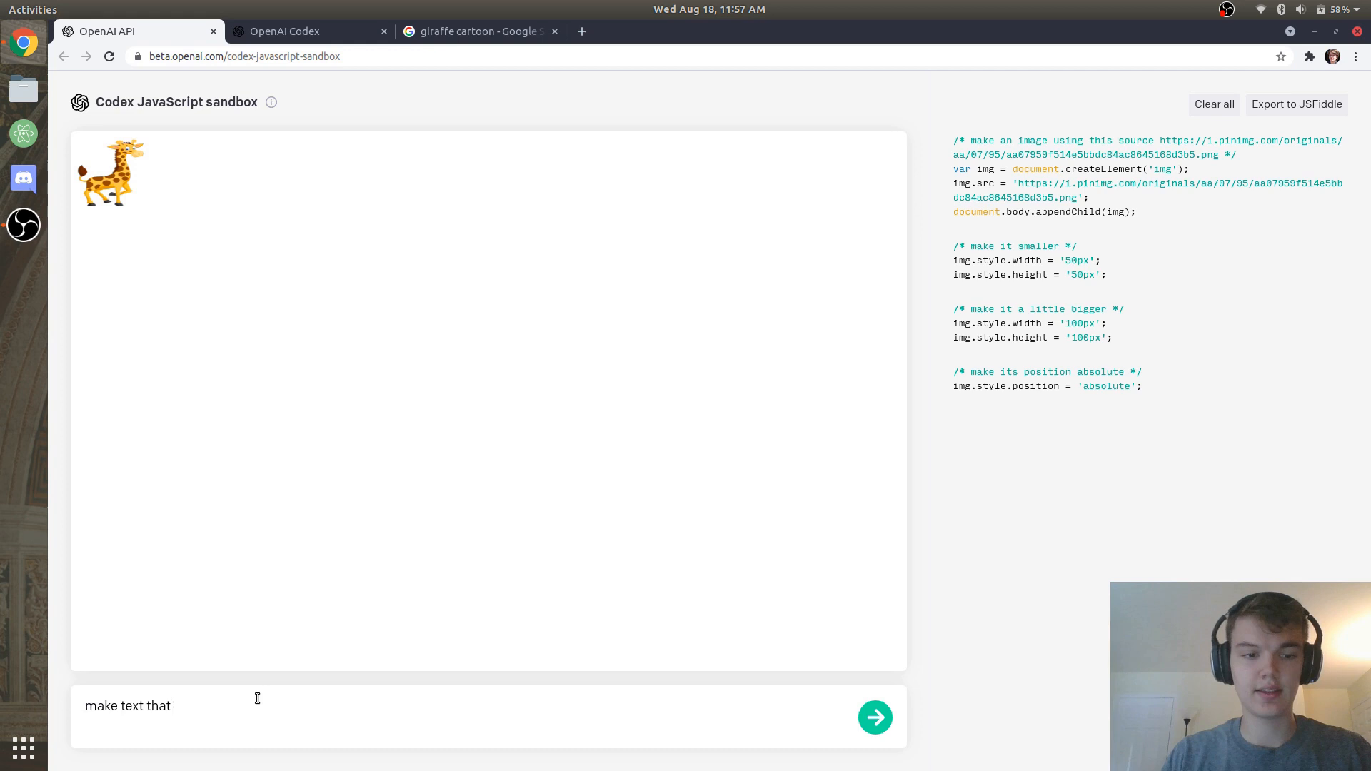
- Request text that increases by 1 per giraffe click, then click the giraffe to test
type("increases by 1")
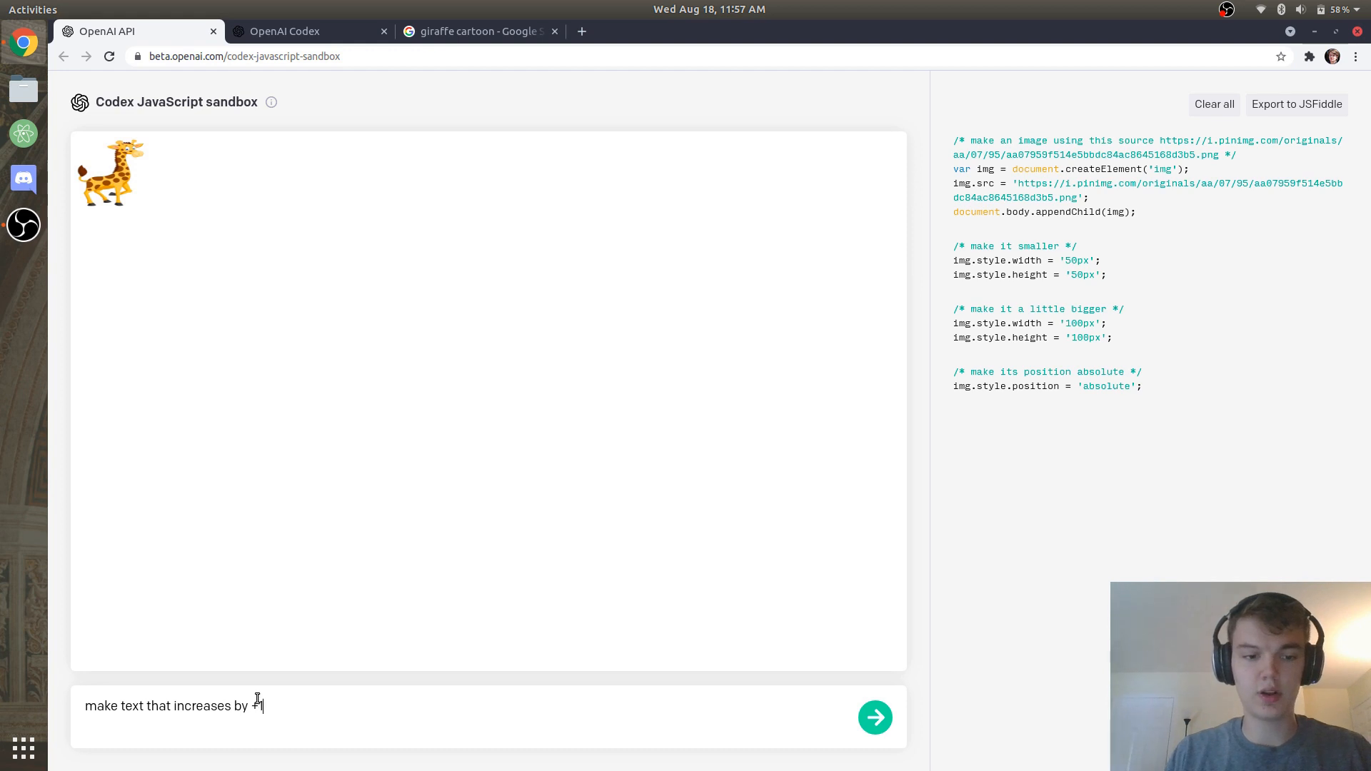
type("each time the image is")
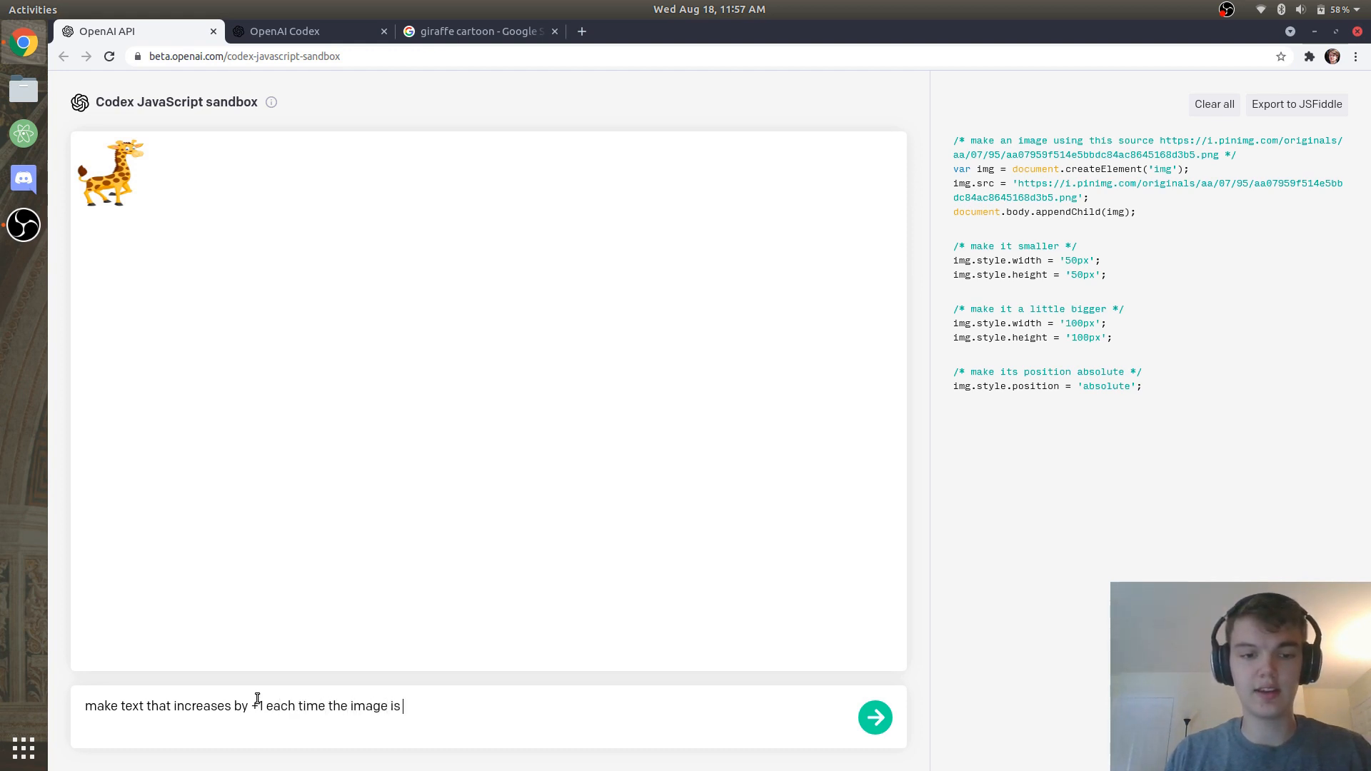
type("clicked")
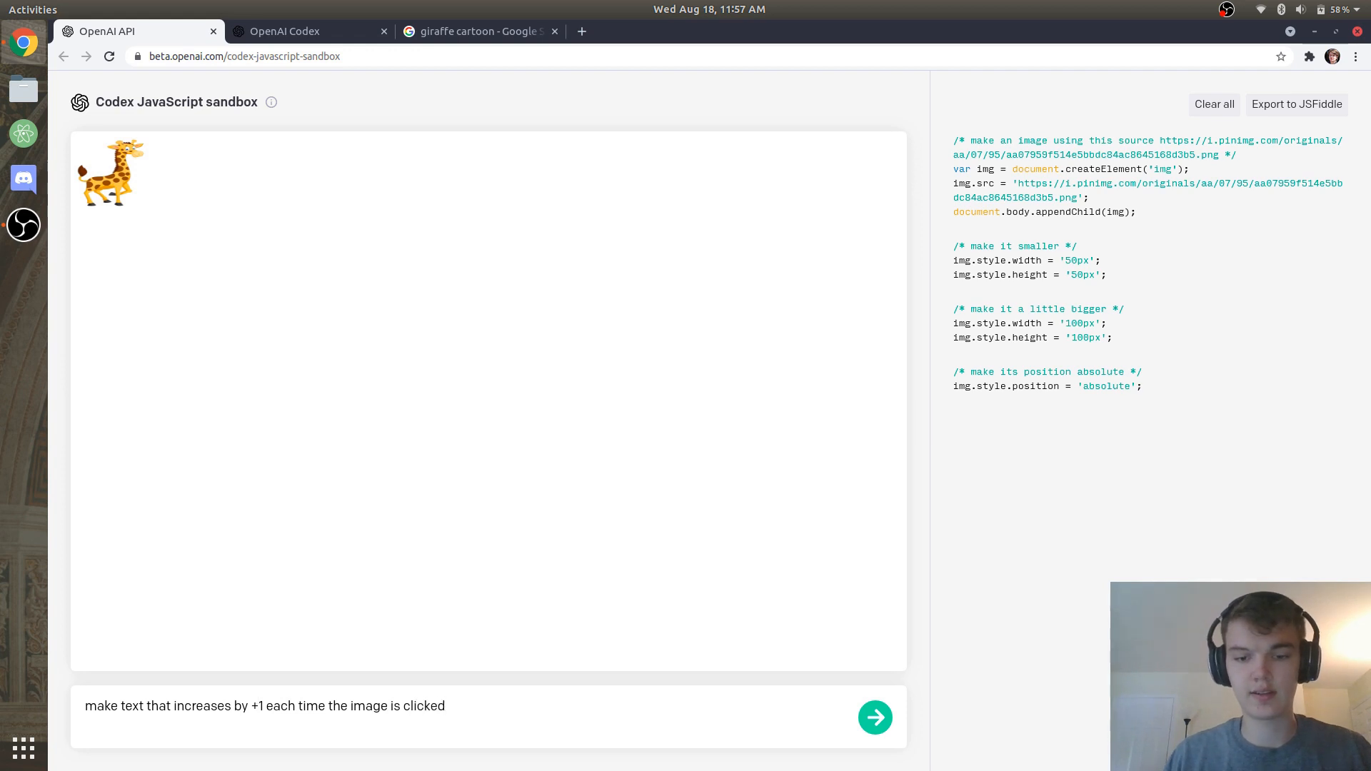
left_click(874, 717)
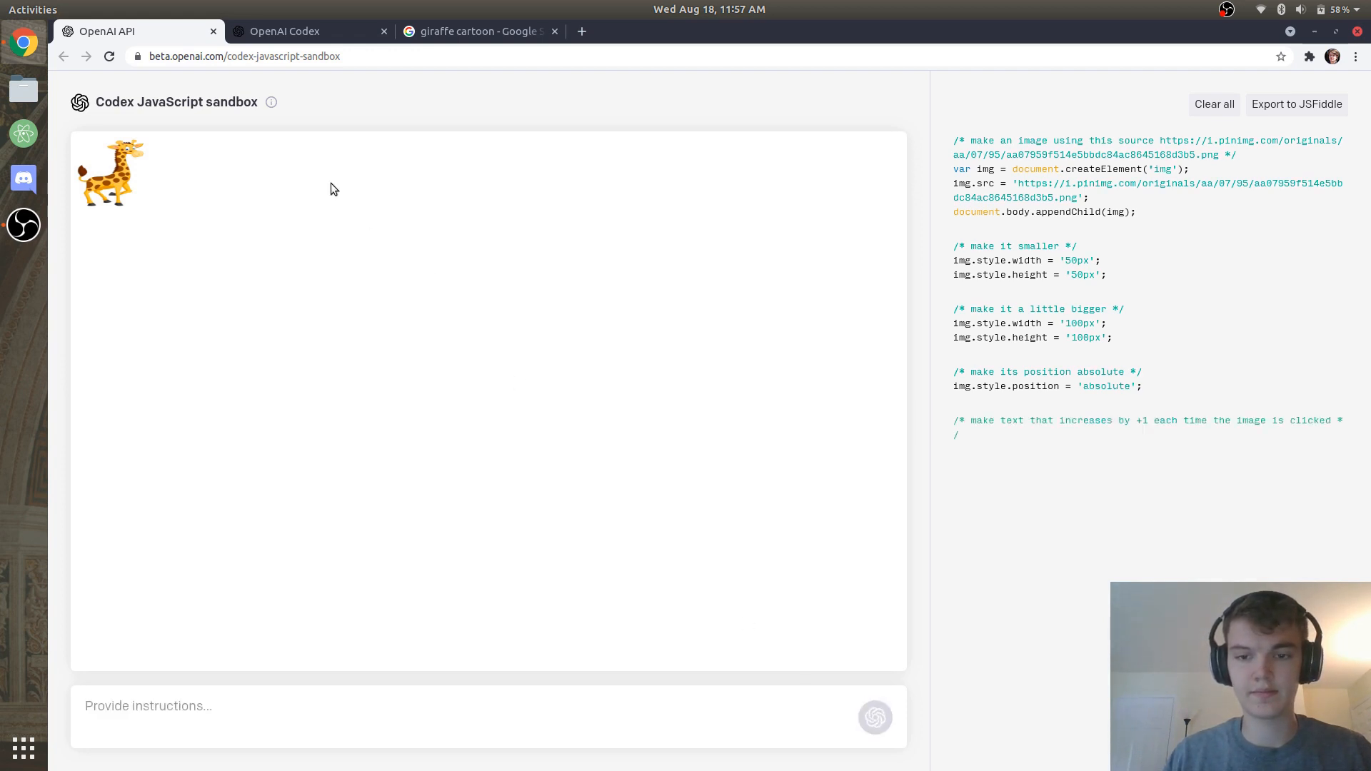
left_click(874, 717)
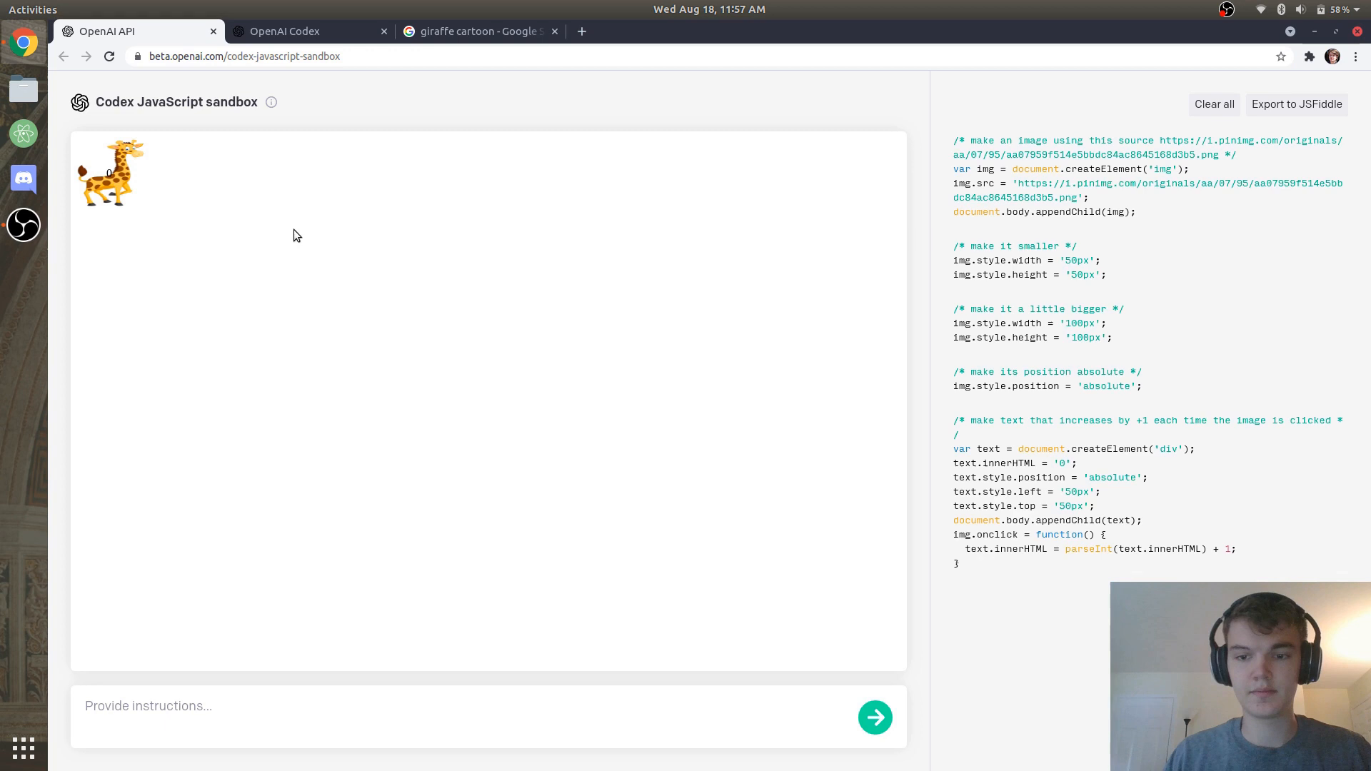
left_click(116, 172)
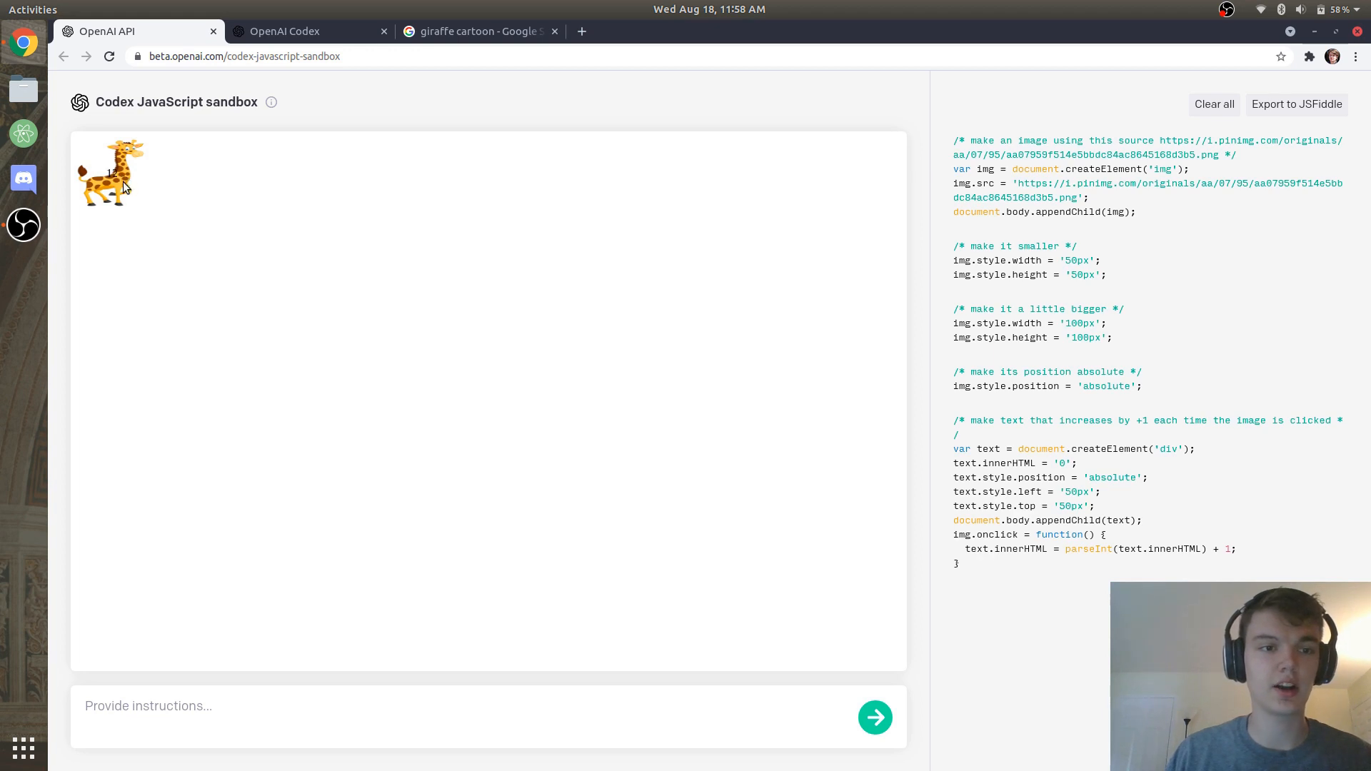
mouse_move(102, 207)
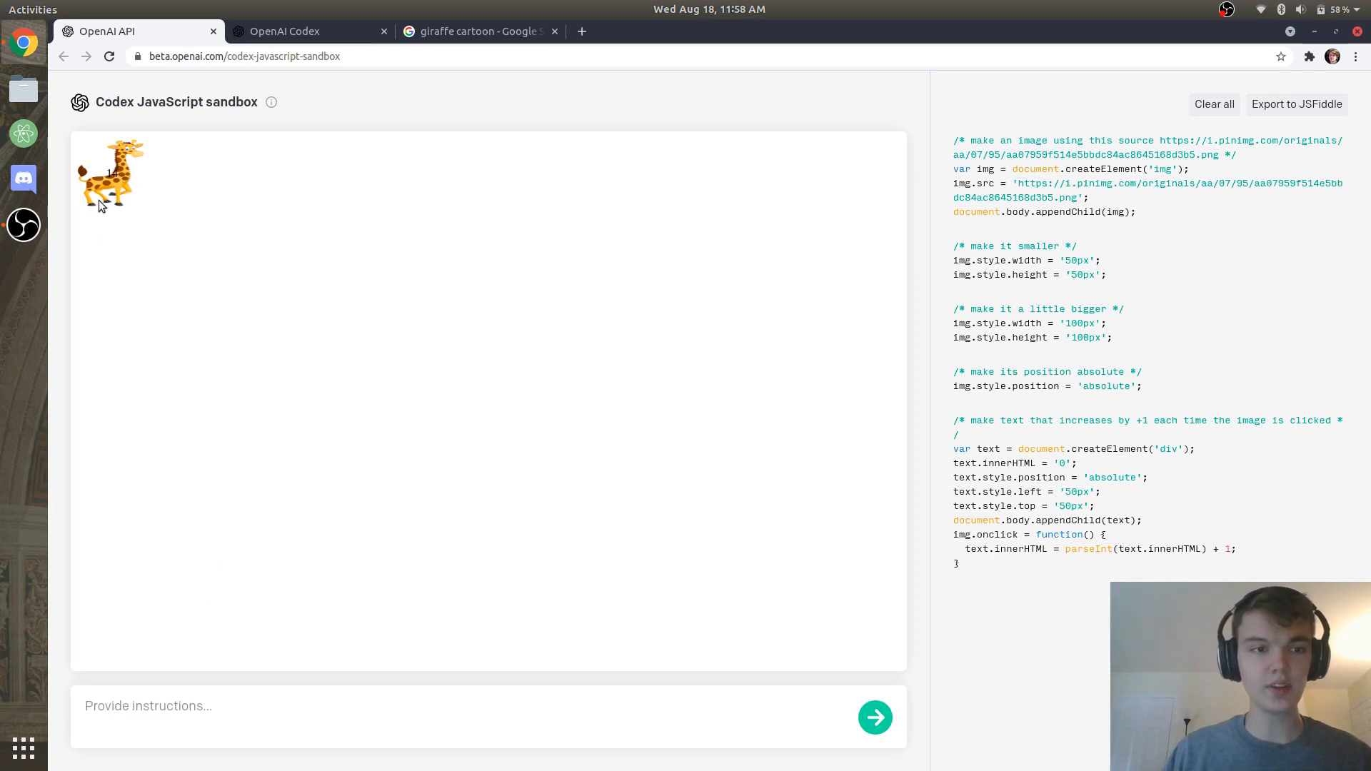
type("ma")
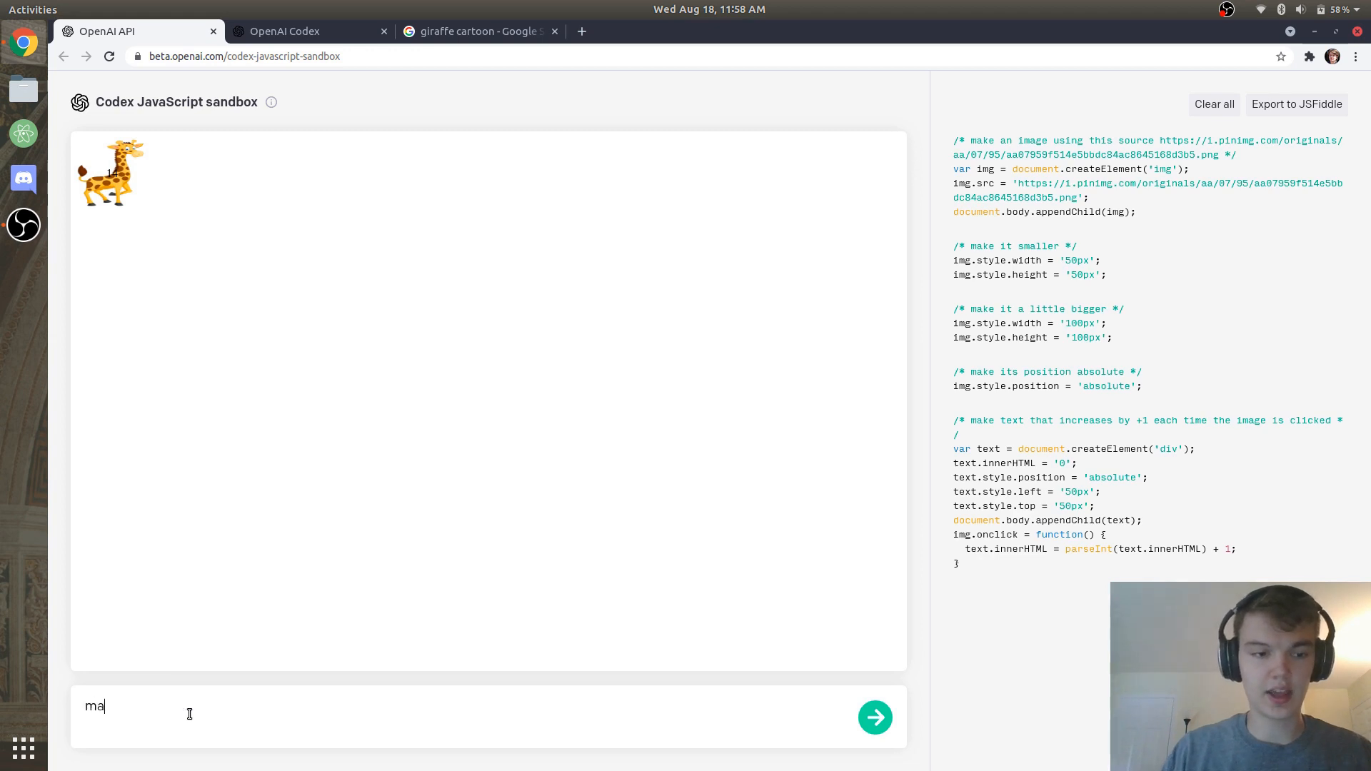
type("move this text to the bottom")
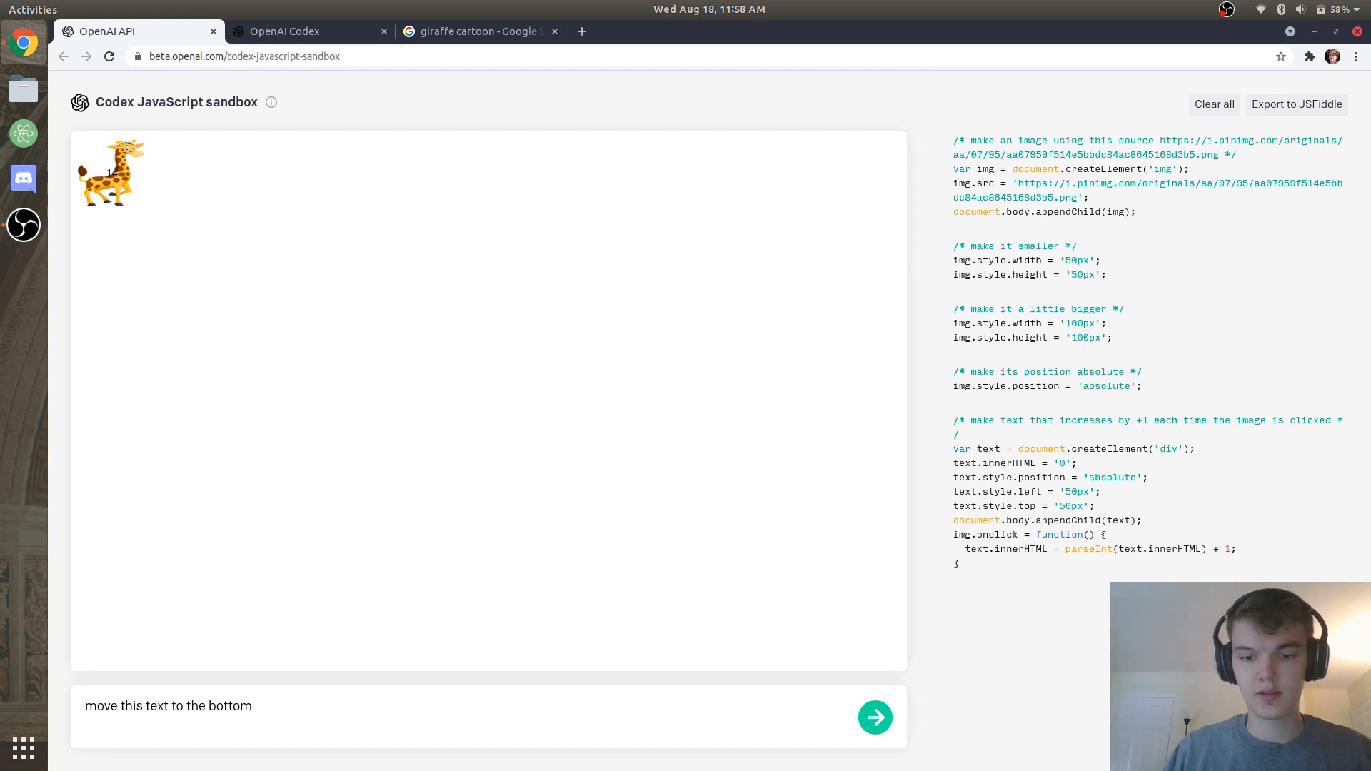
left_click(874, 717)
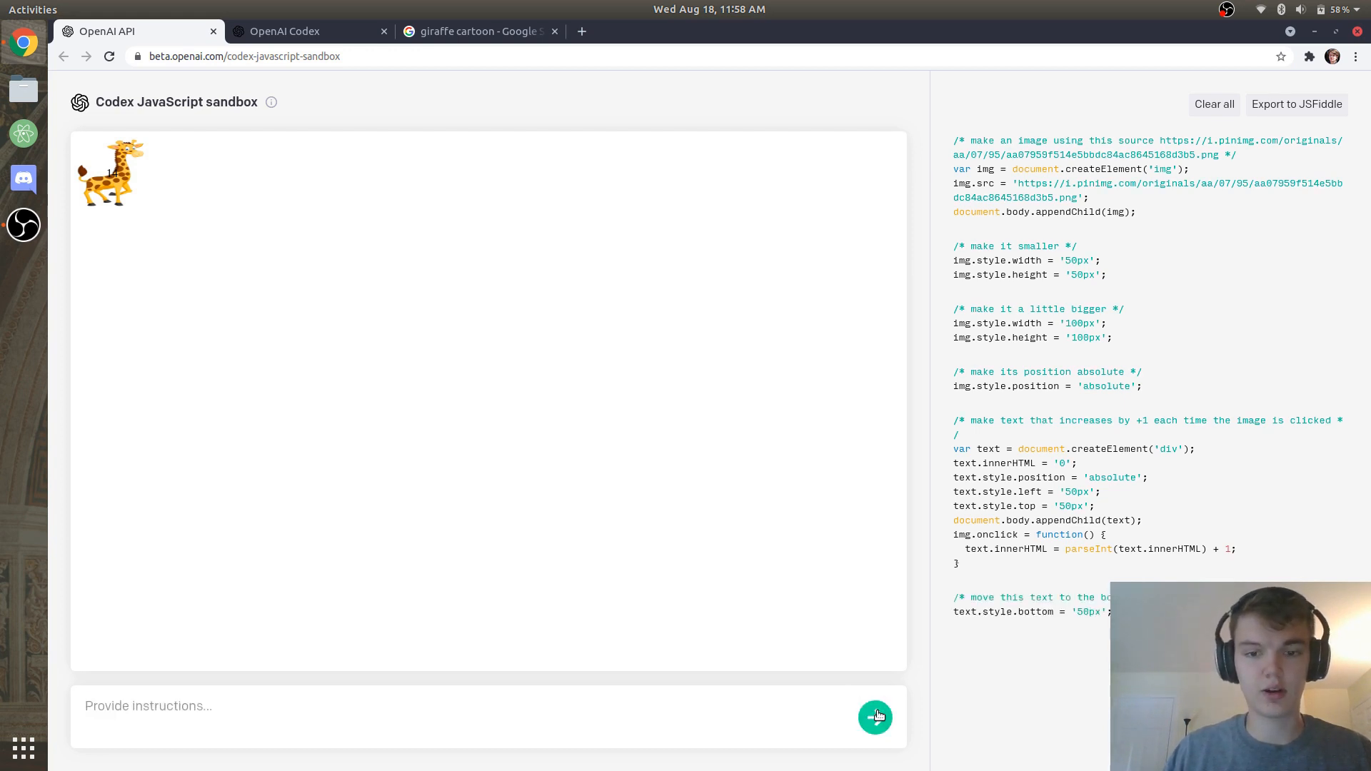
mouse_move(808, 651)
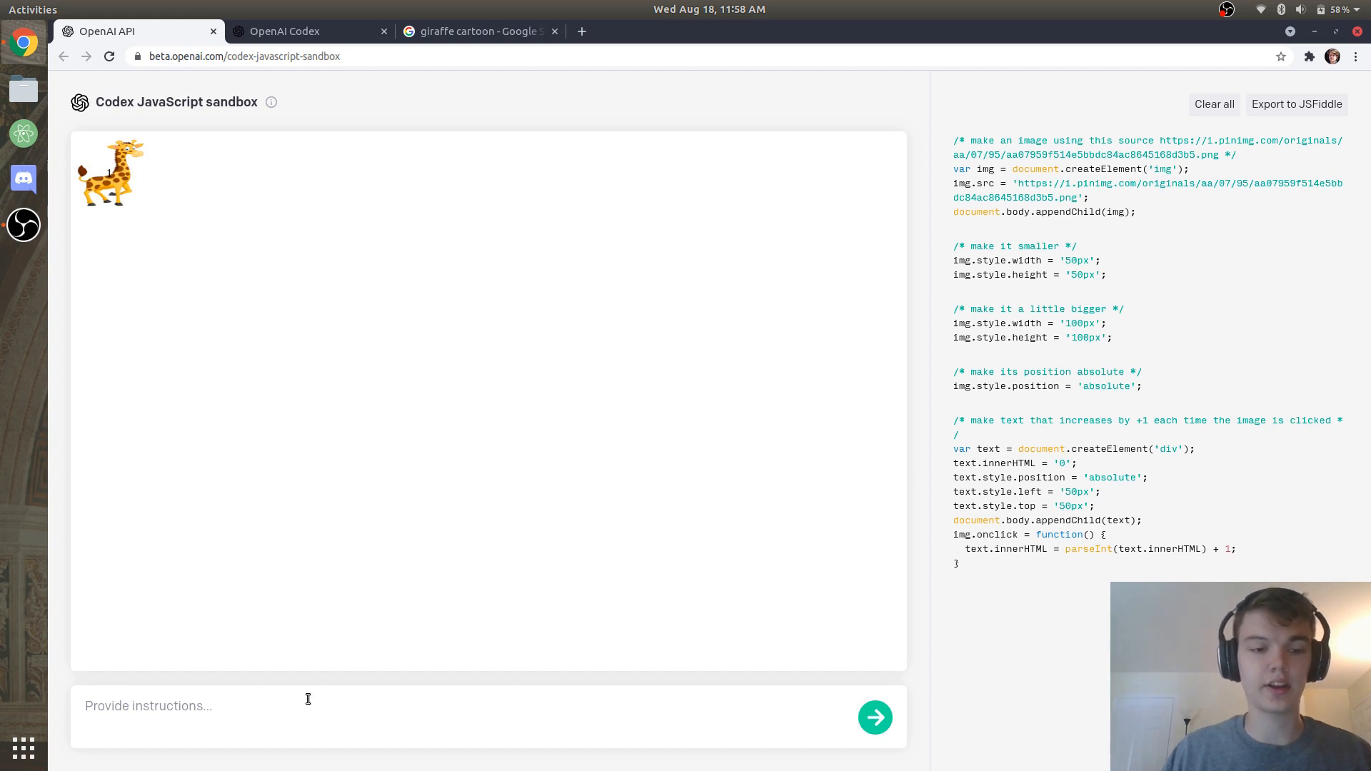
- Make the giraffe move to a random position every 1.5 seconds, then click it twice
type("m")
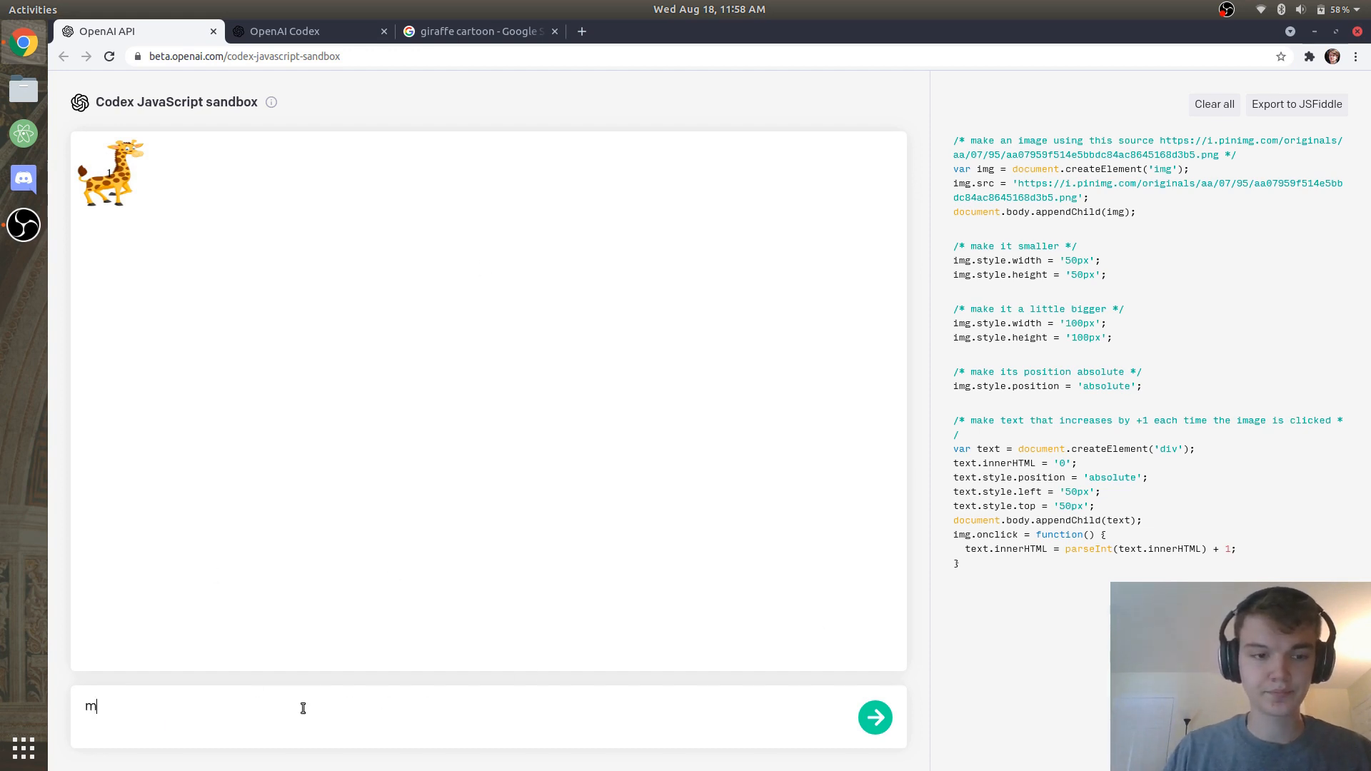
type("ake the image jump to")
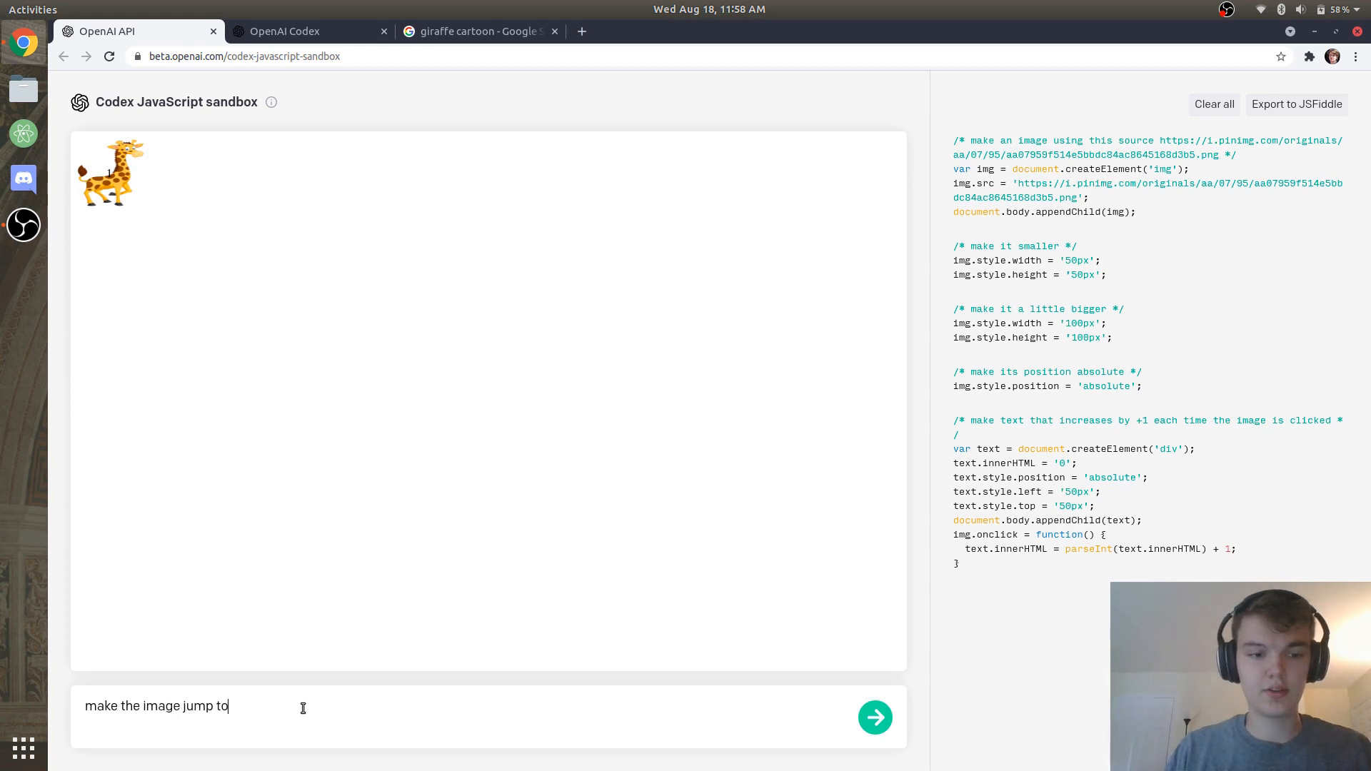
type("a random")
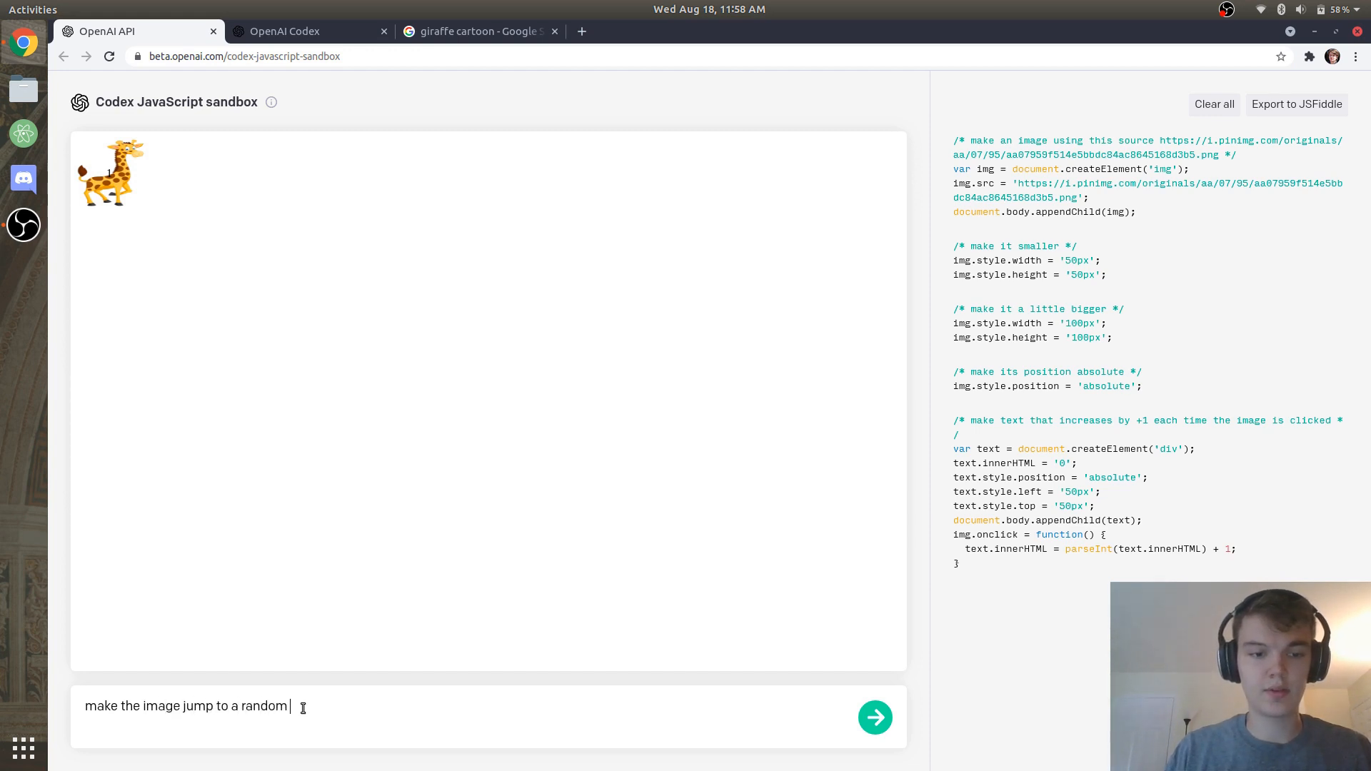
type("position on the screen every 1.")
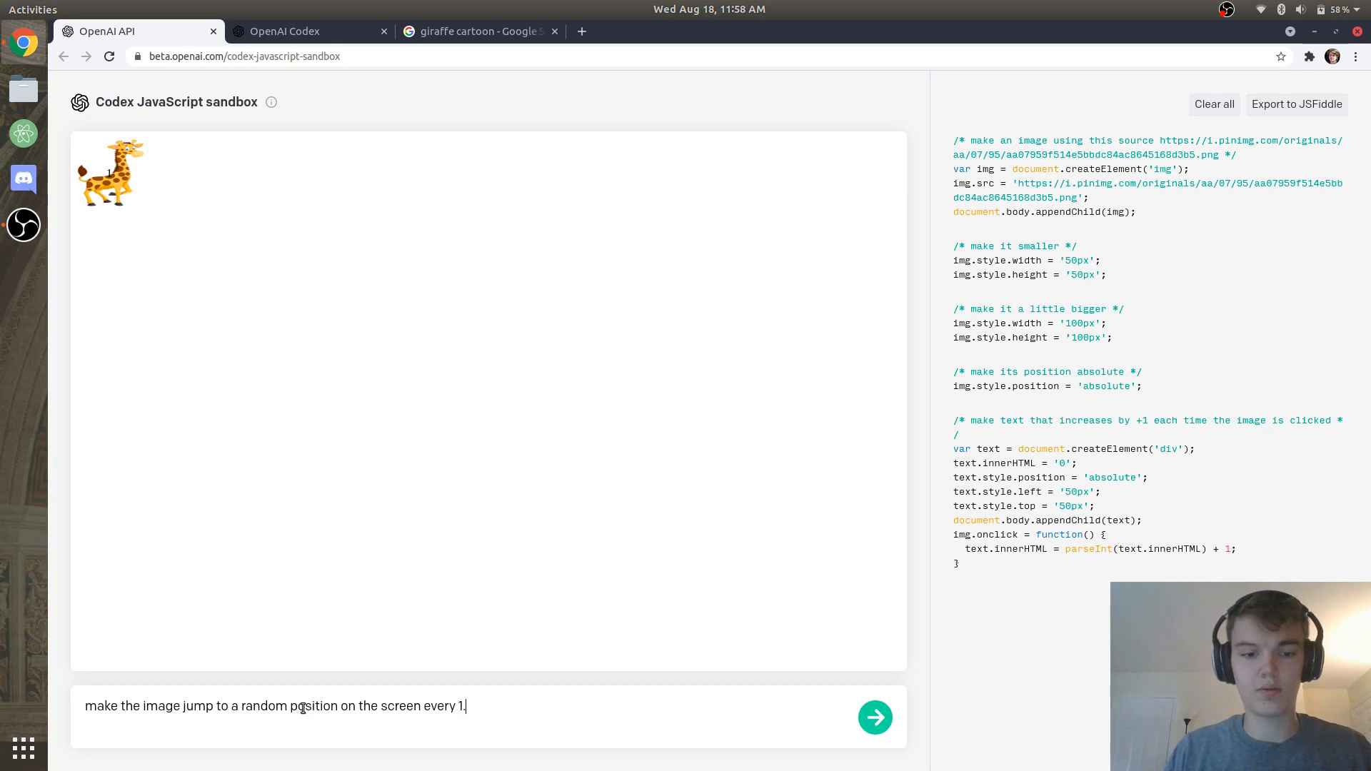
type("5 seconds")
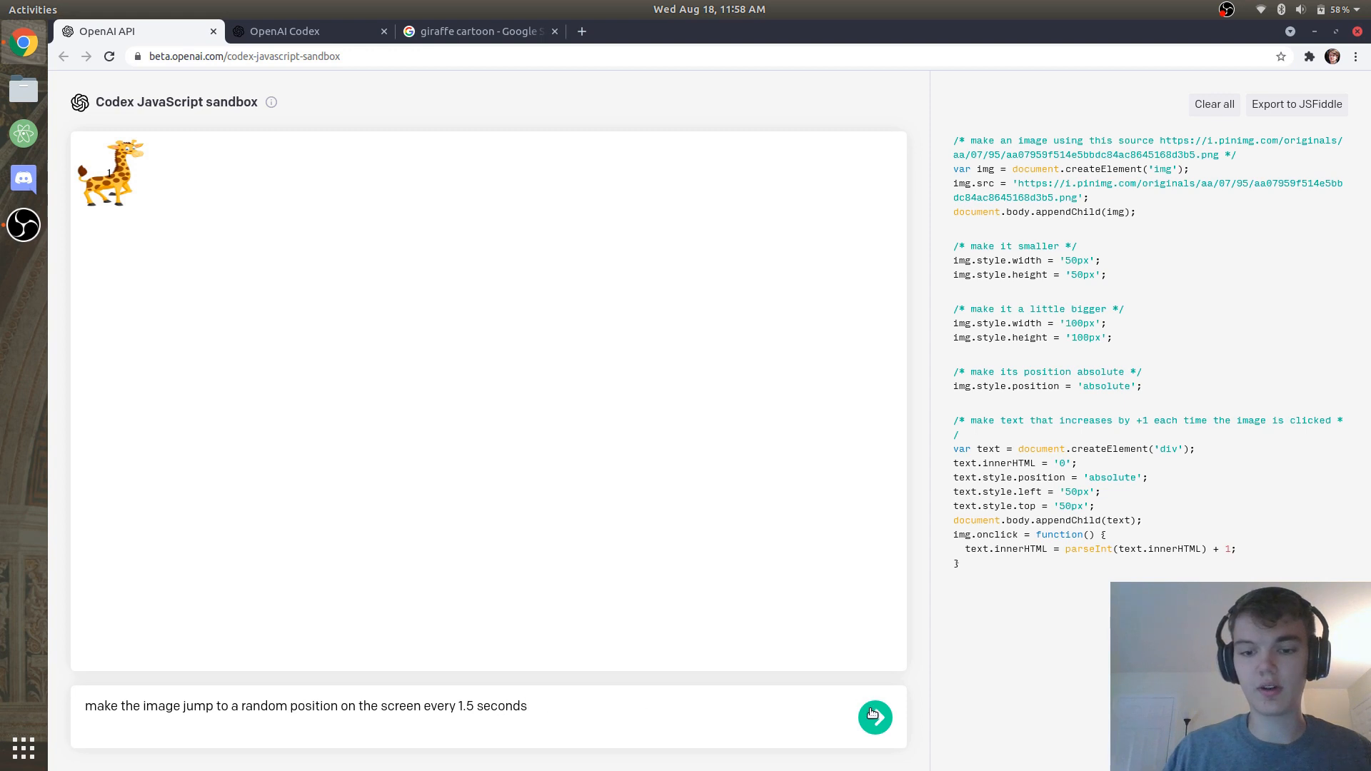
left_click(875, 717)
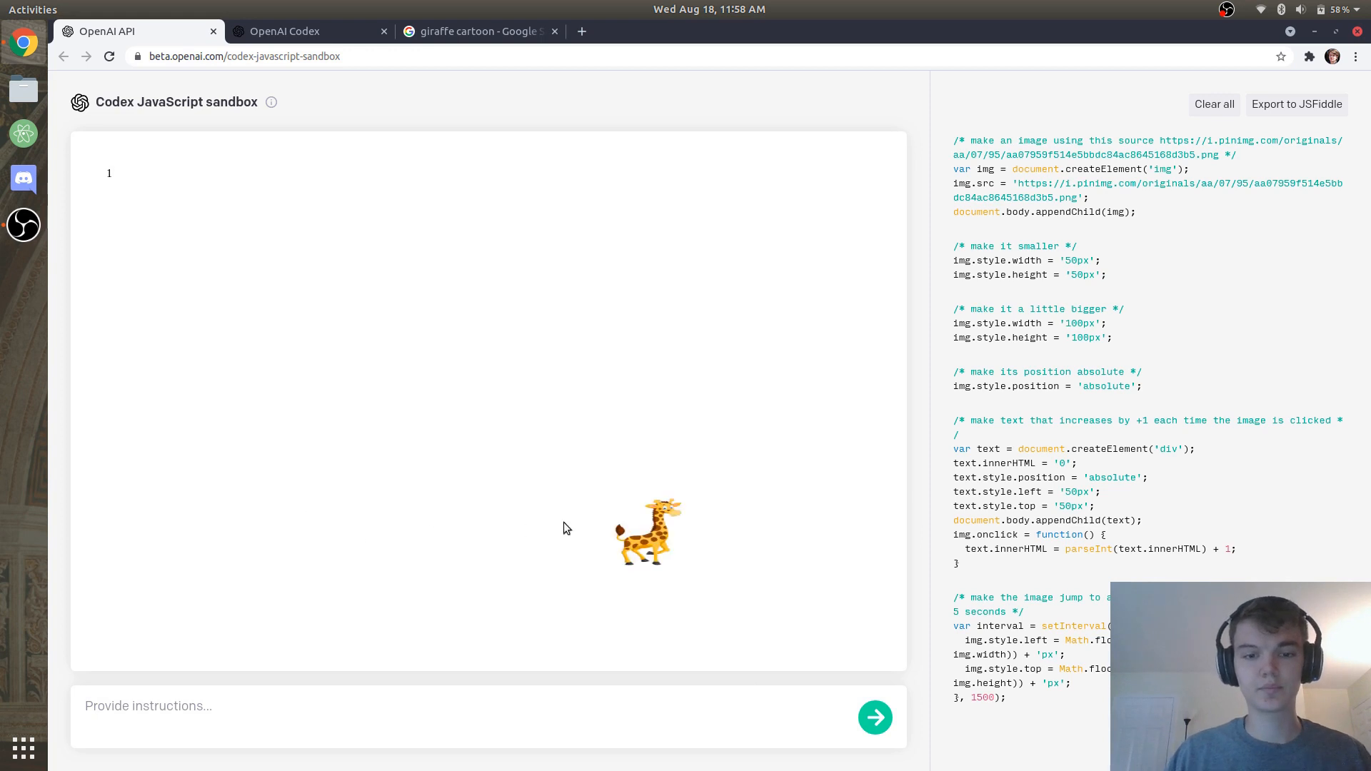
left_click(647, 532)
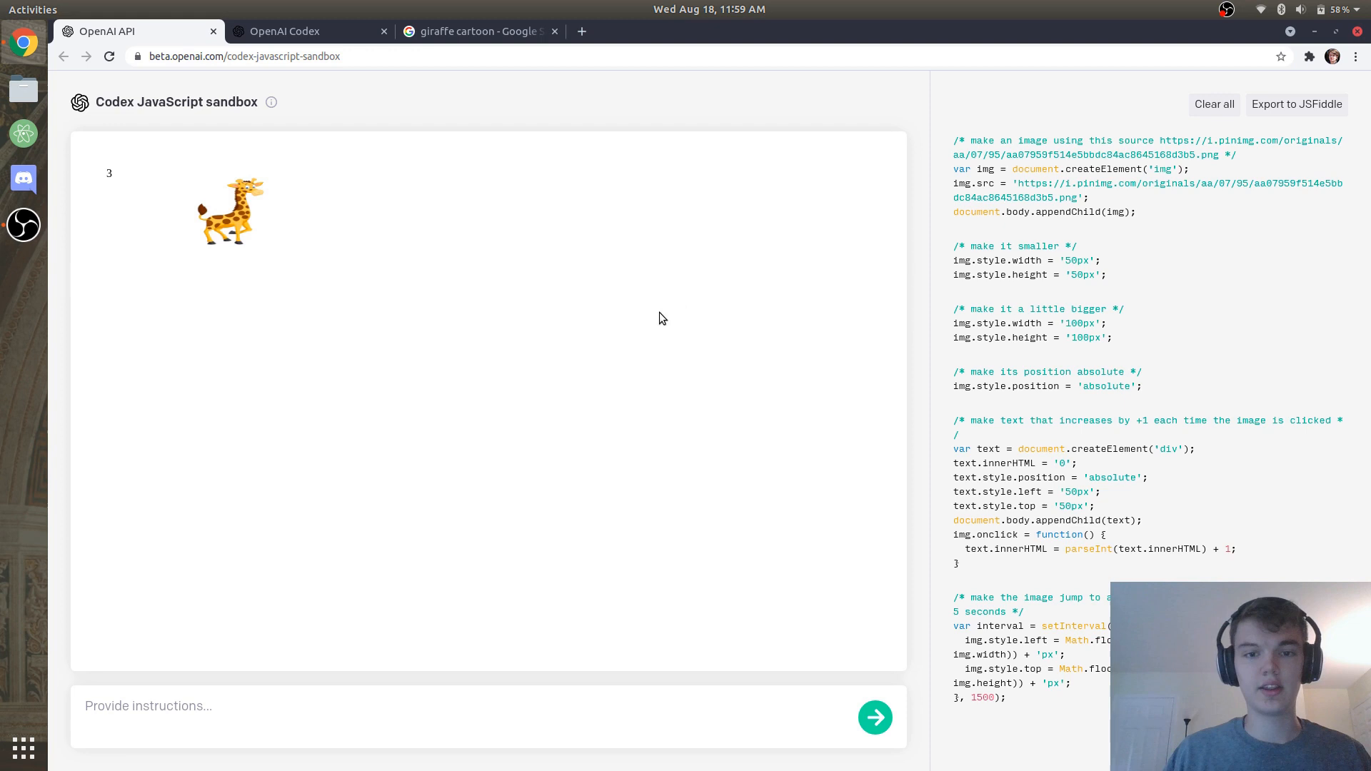
left_click(229, 211)
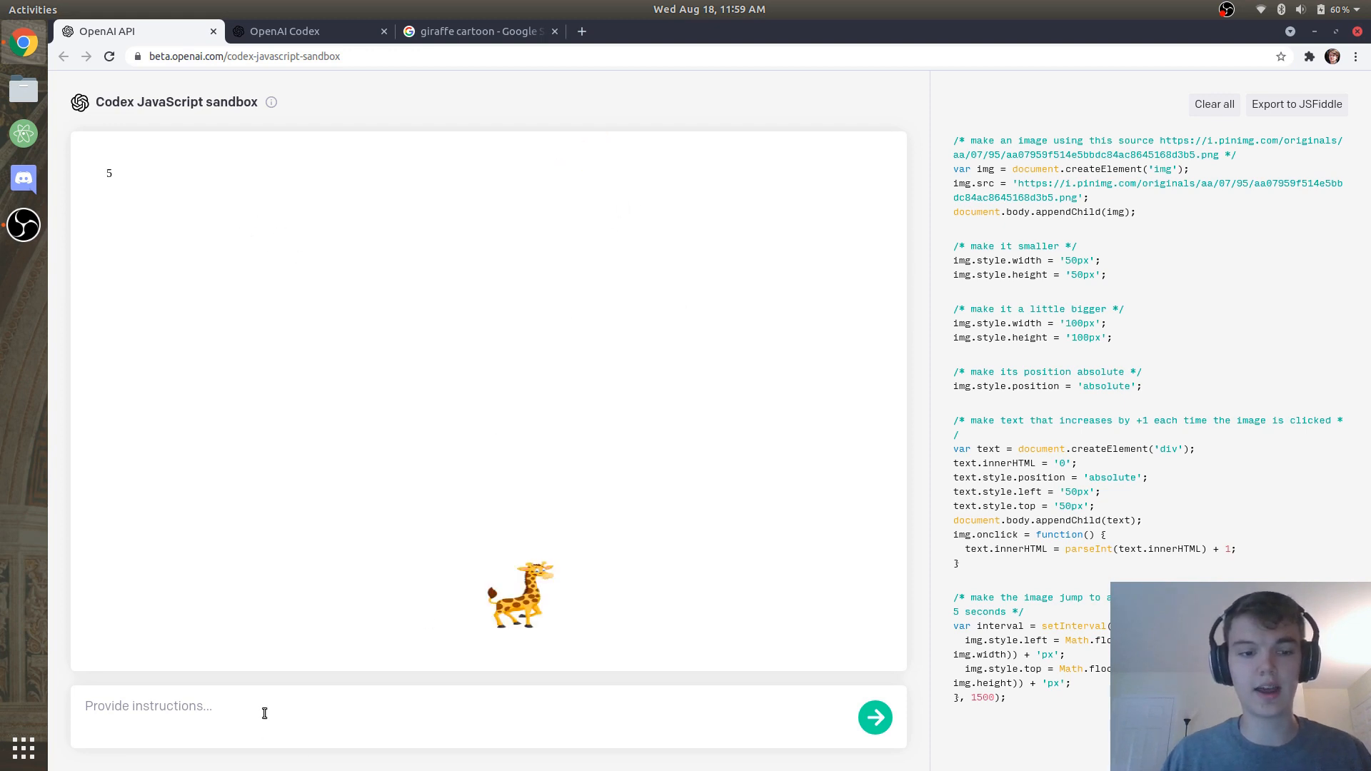
- Ask Codex for a timer at the bottom of the page, then click the giraffe
type("make a timer at the bottom of the page")
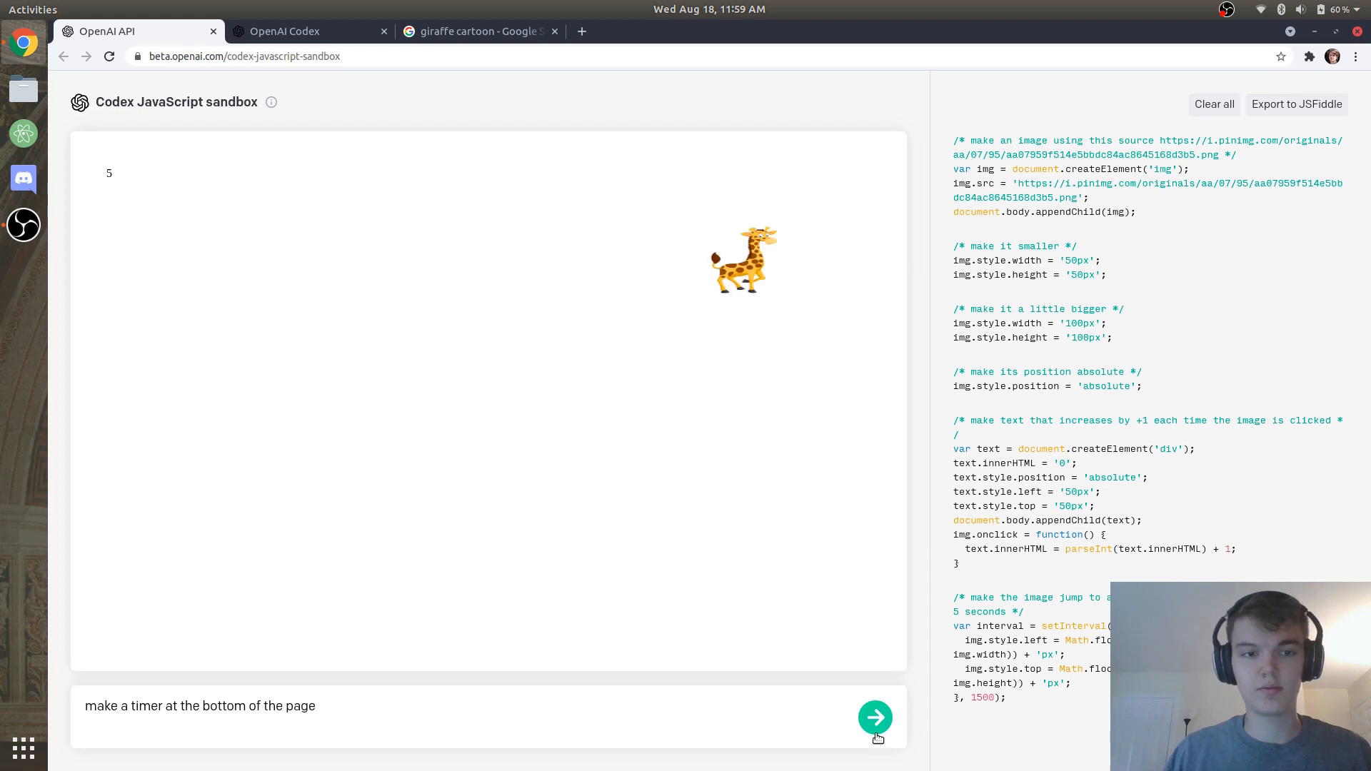
left_click(874, 717)
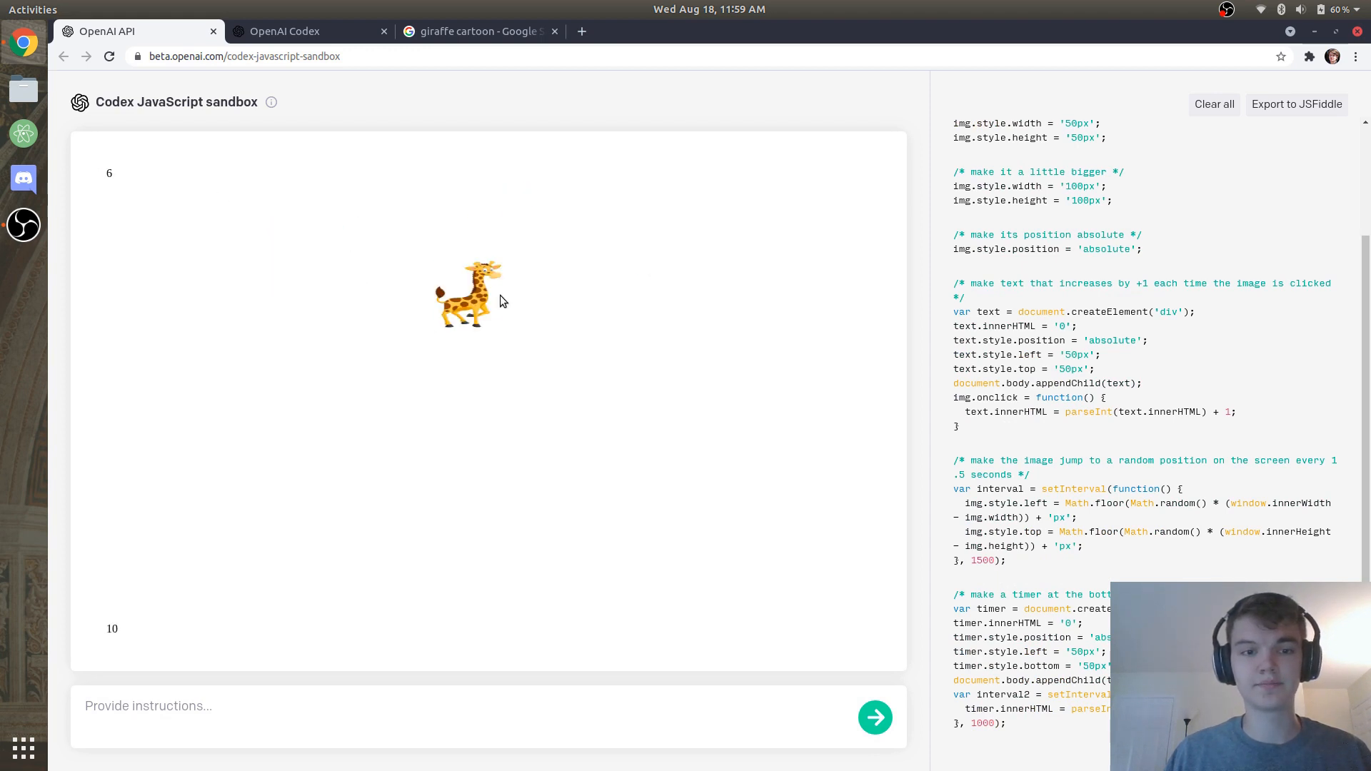
left_click(472, 295)
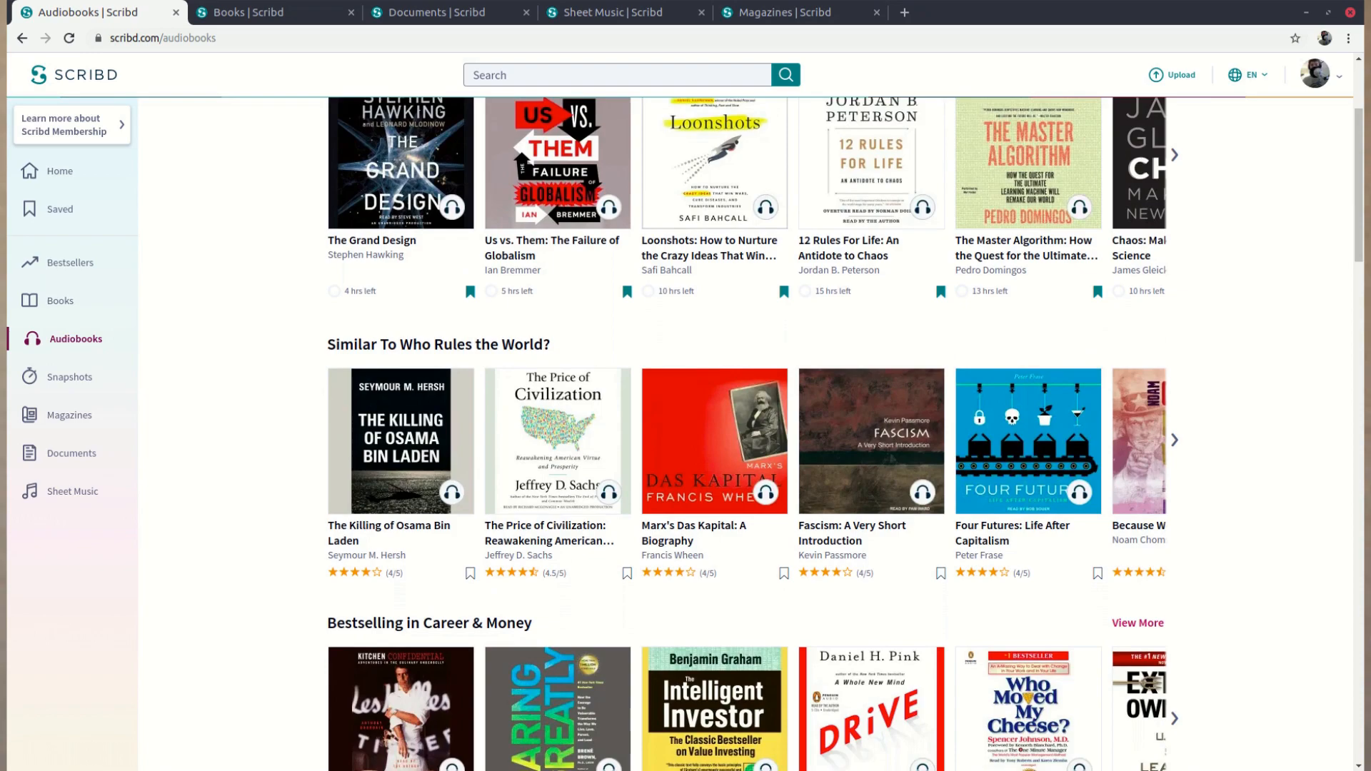
- View Scribd's Documents library, then highlight the invite page's 'two free months' offer
left_click(446, 12)
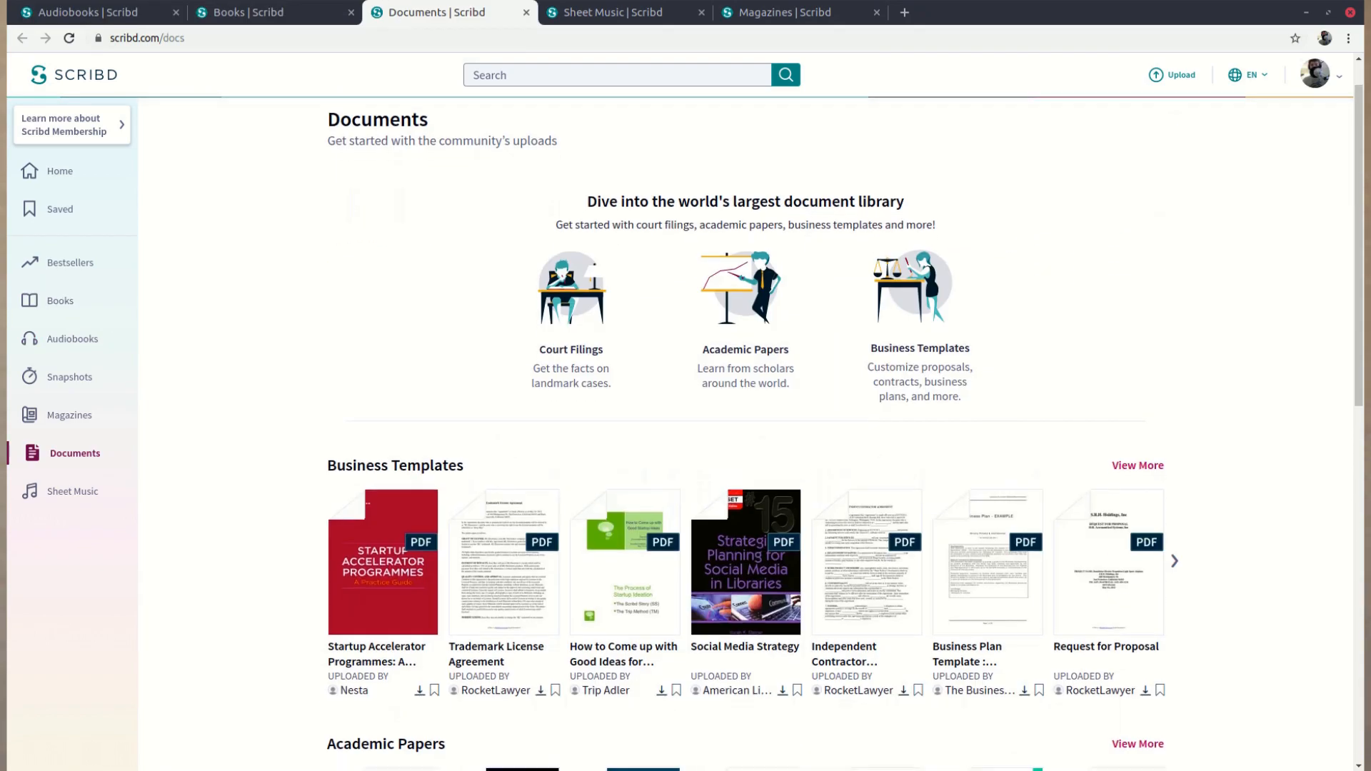
left_click(616, 12)
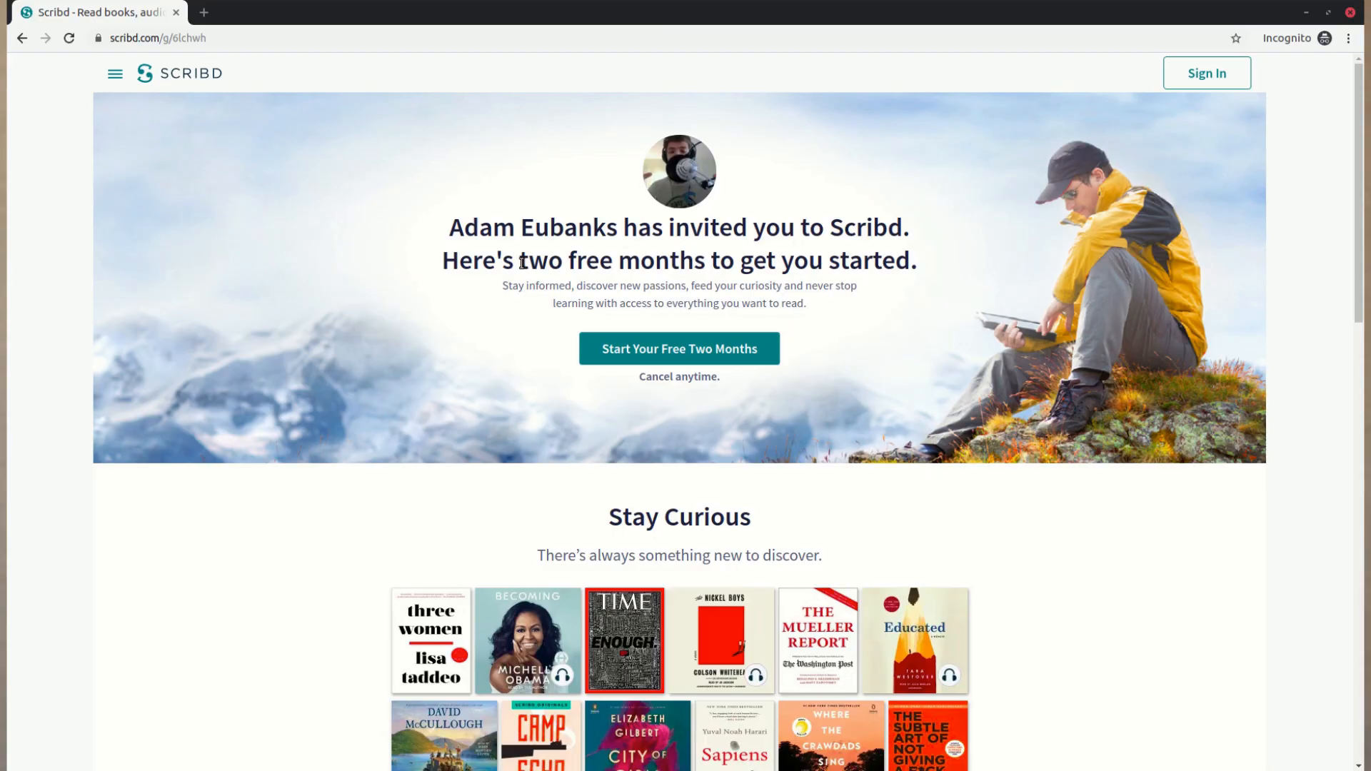
left_click_drag(517, 260, 704, 261)
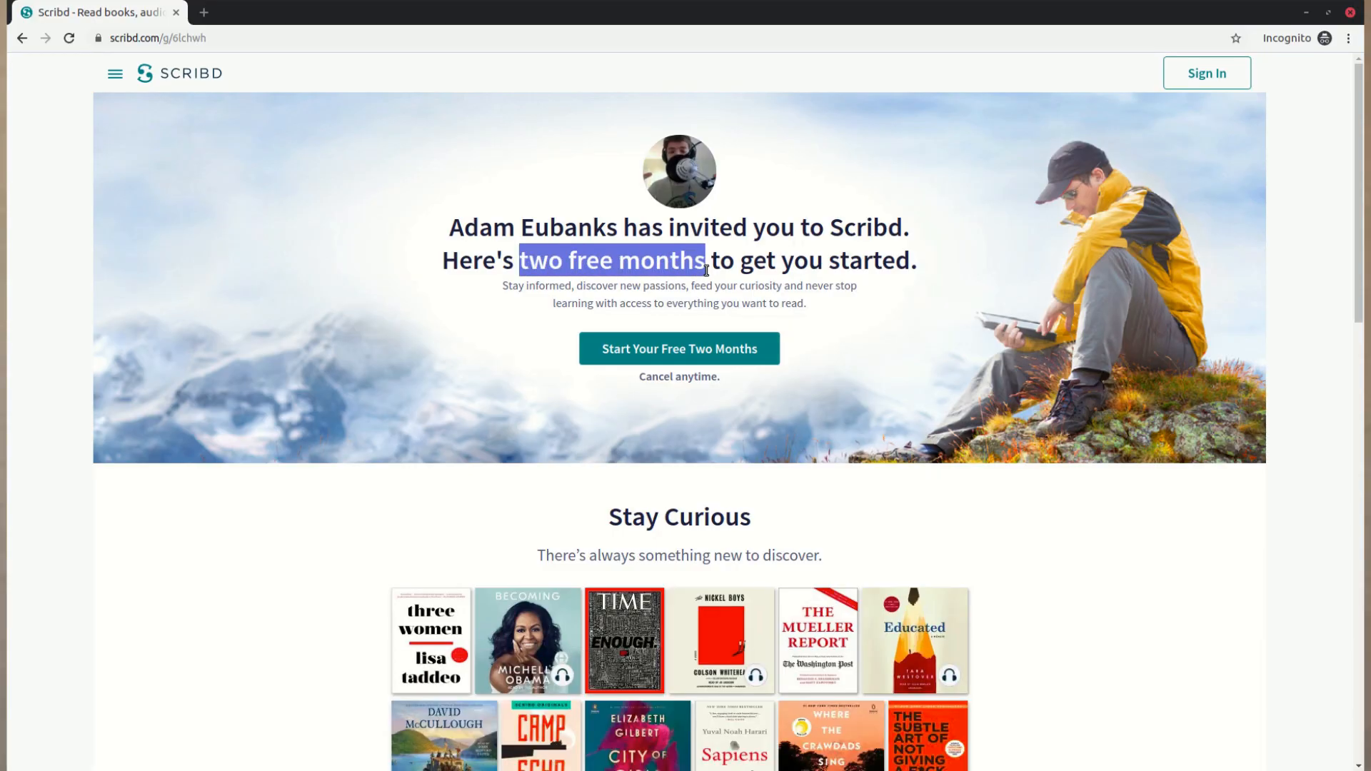